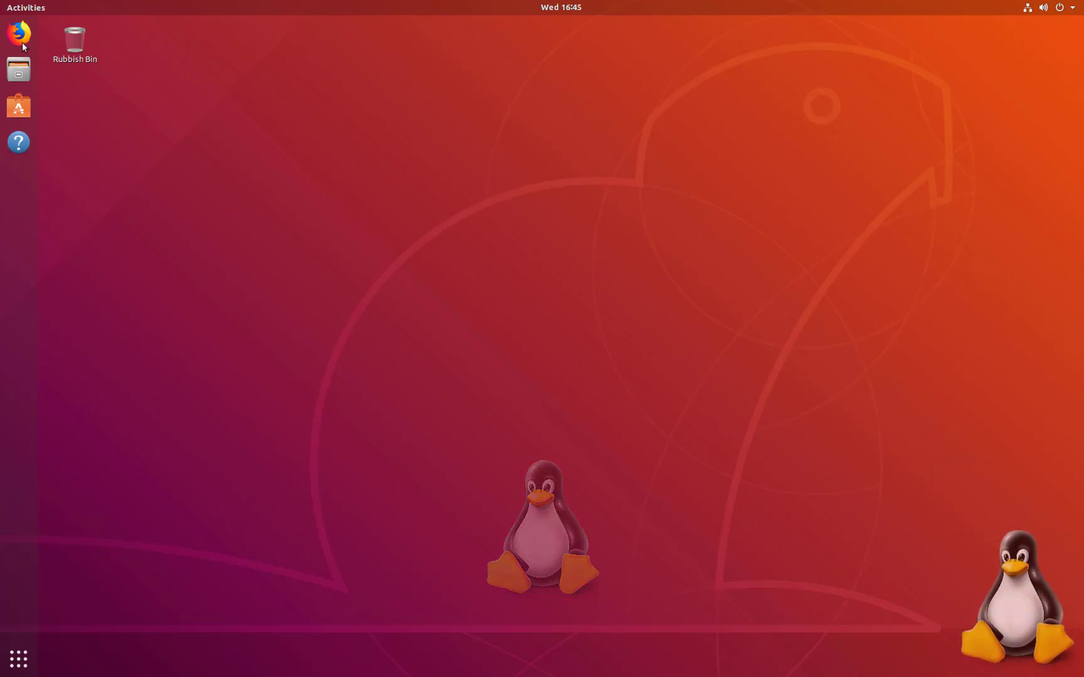
mouse_move(19, 34)
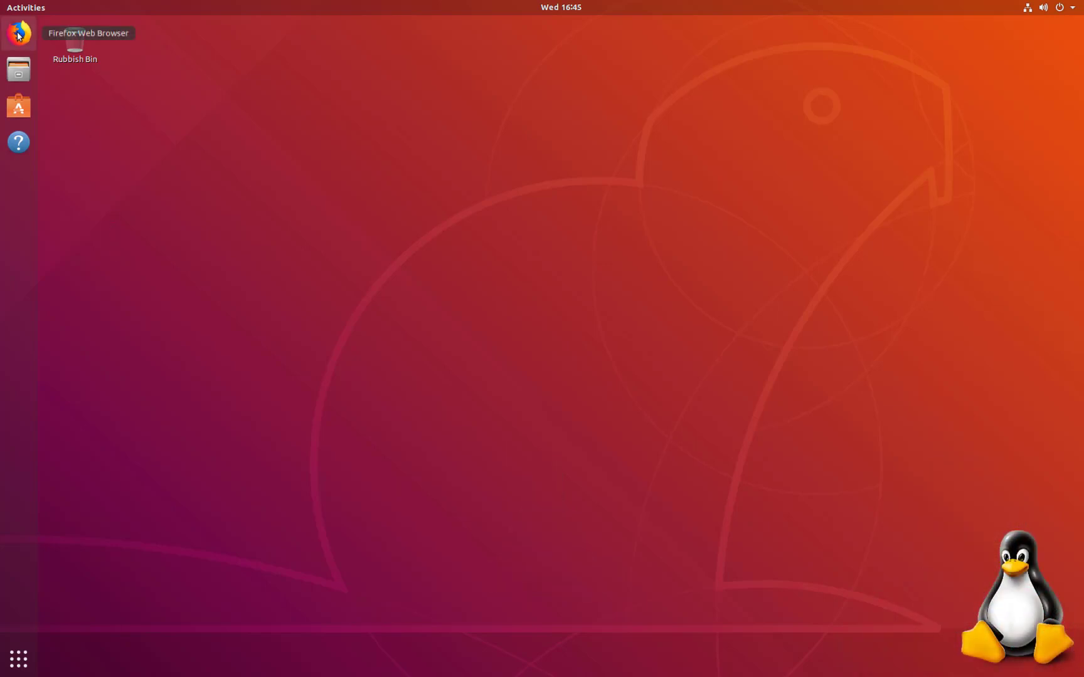
Download the Teams Linux DEB (64-bit) package in Firefox and open it with Software Install.
left_click(19, 33)
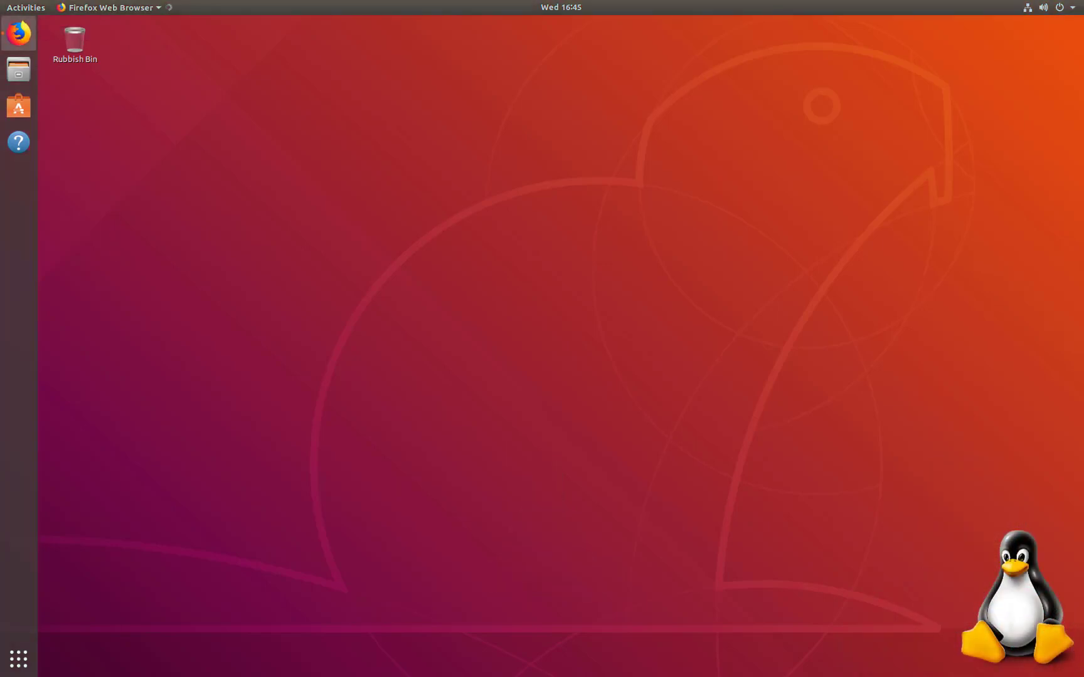
left_click(18, 32)
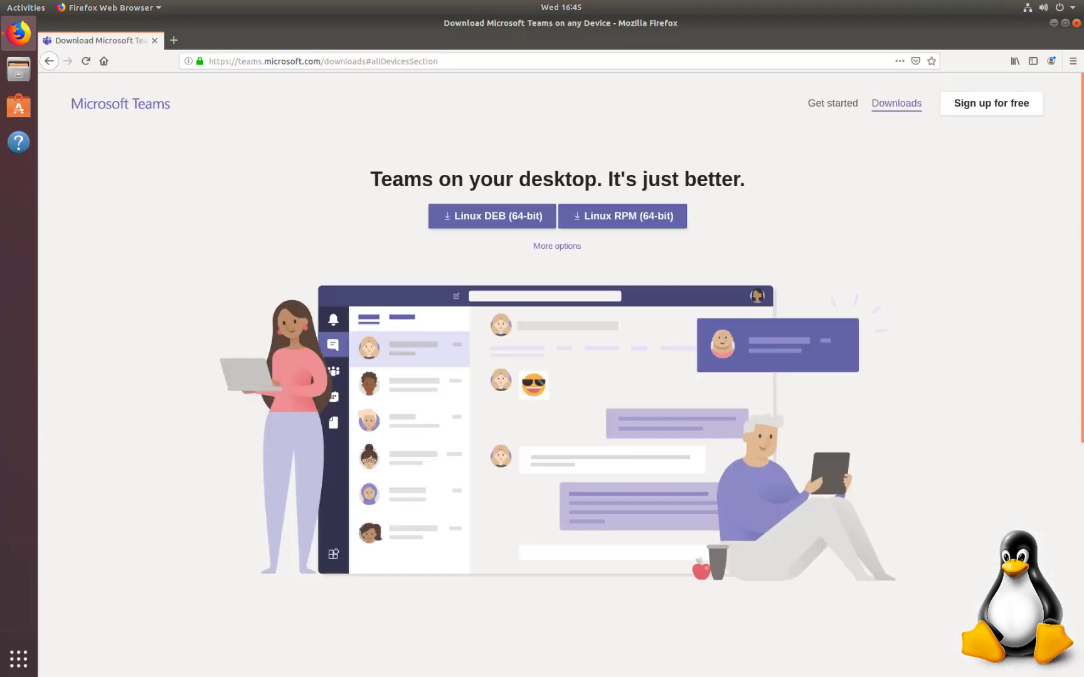
mouse_move(492, 216)
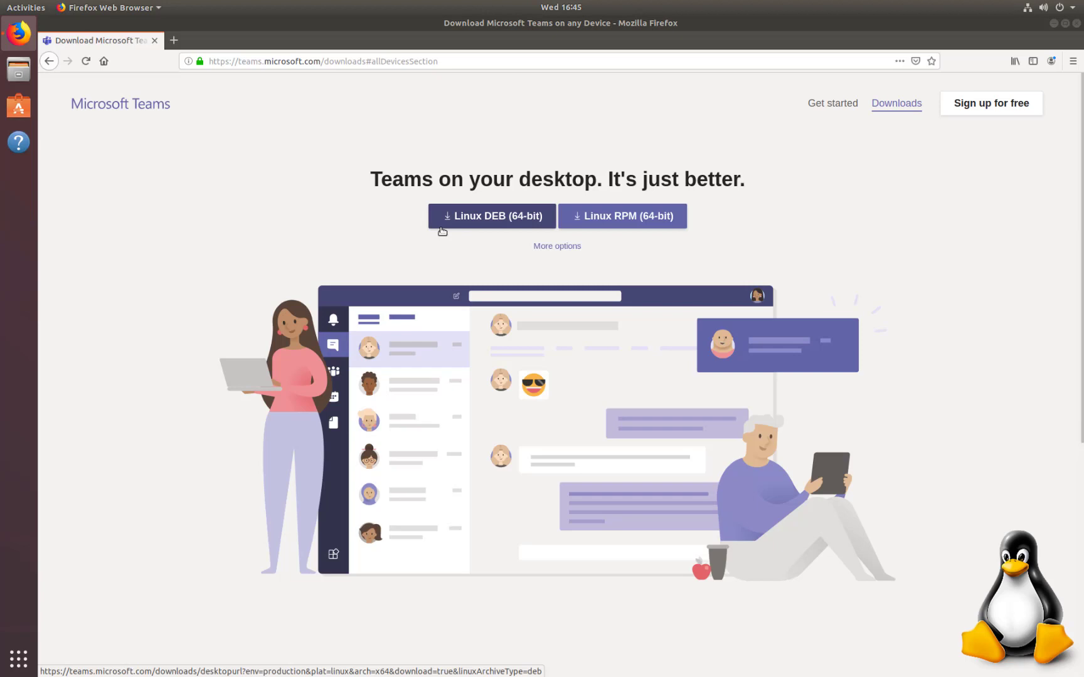
left_click(490, 216)
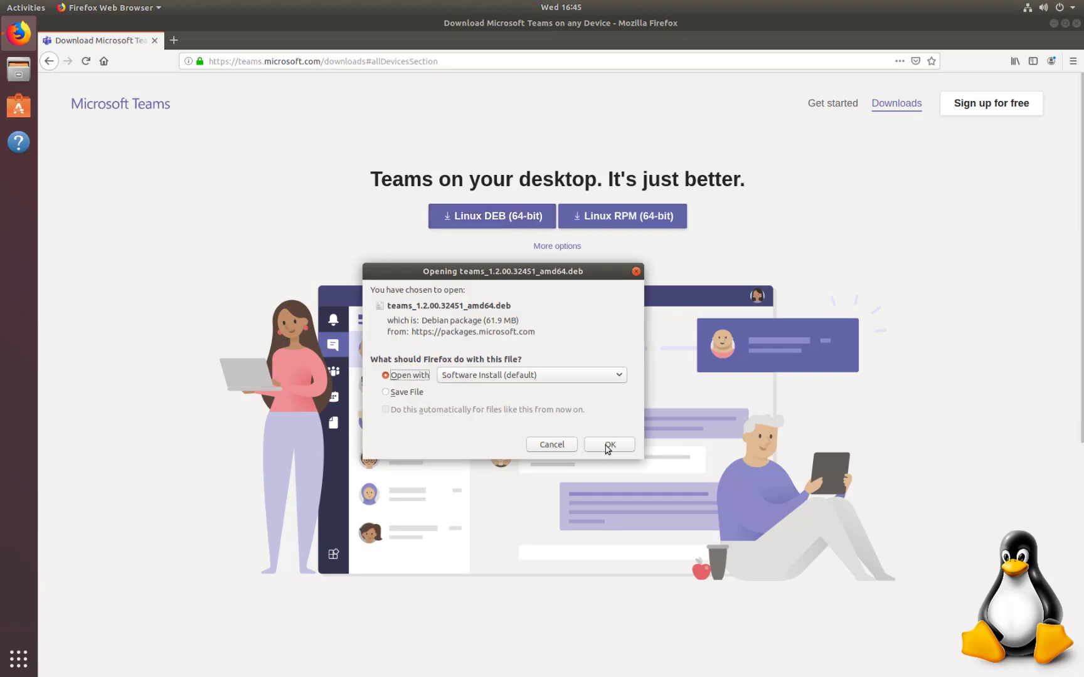
left_click(608, 445)
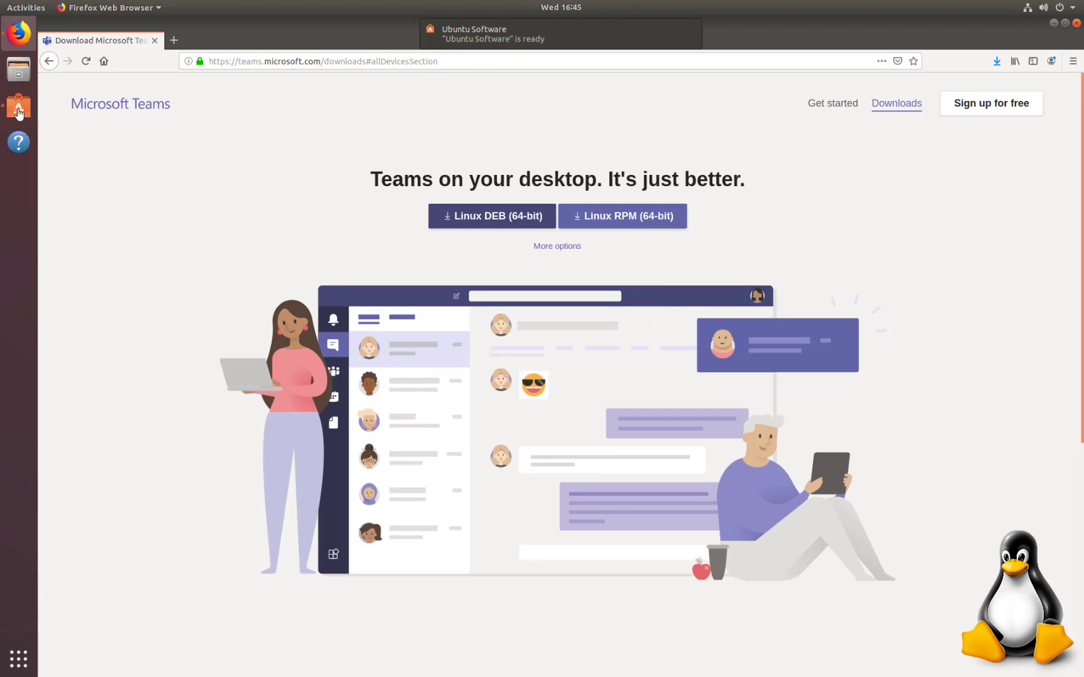
Install the teams package in Ubuntu Software, authenticating with the administrator password.
left_click(19, 106)
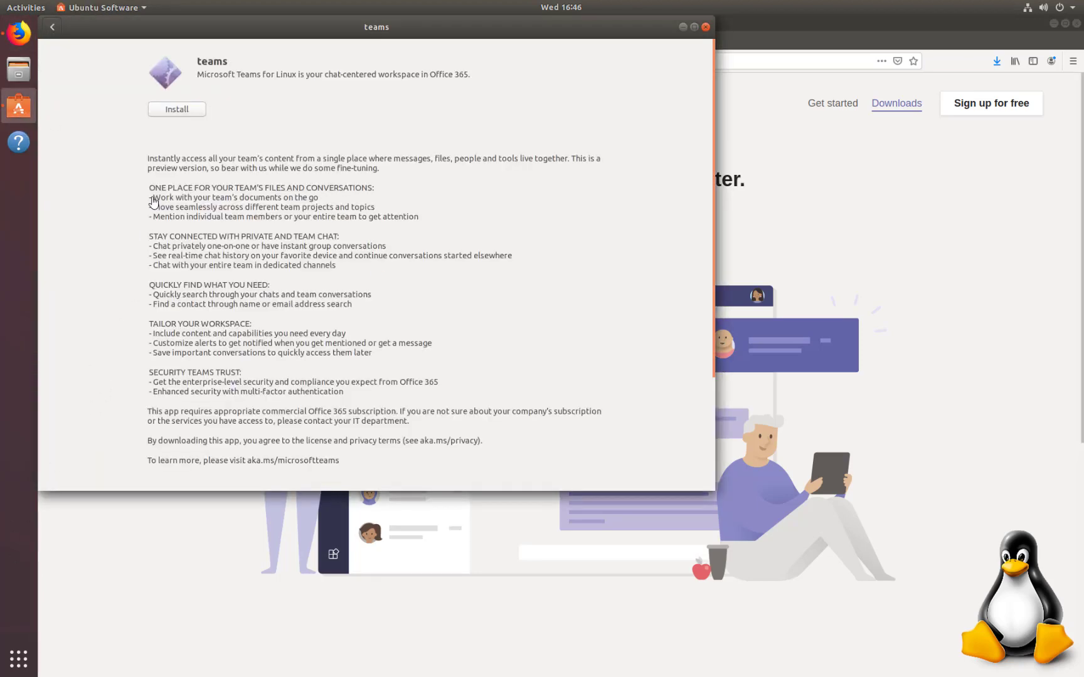
left_click(176, 110)
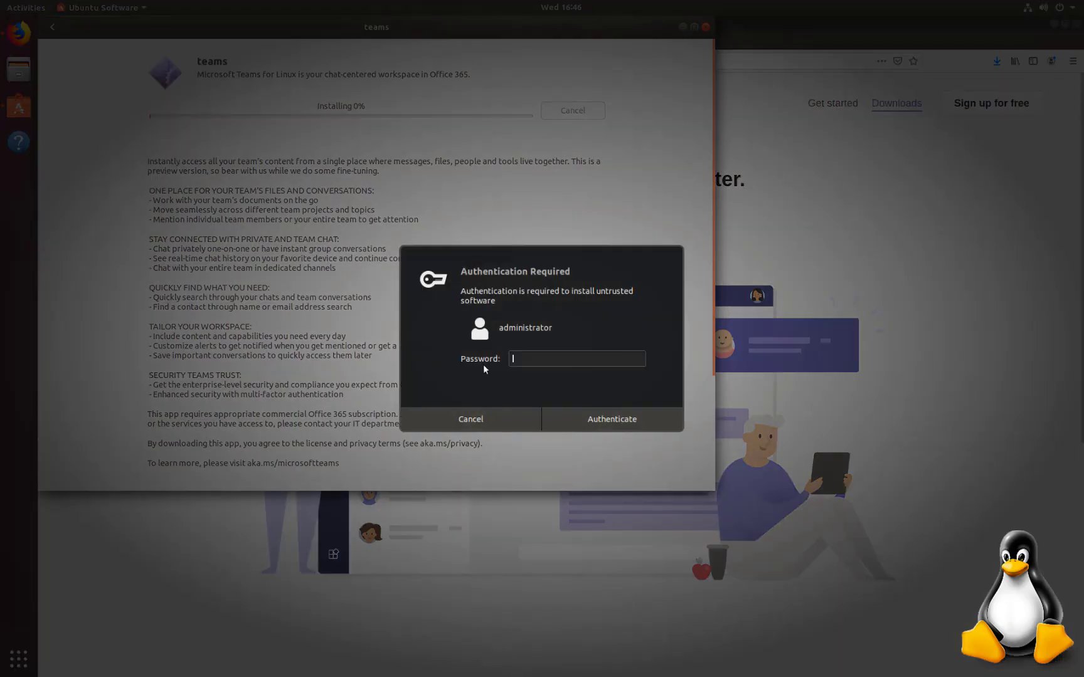
type("password")
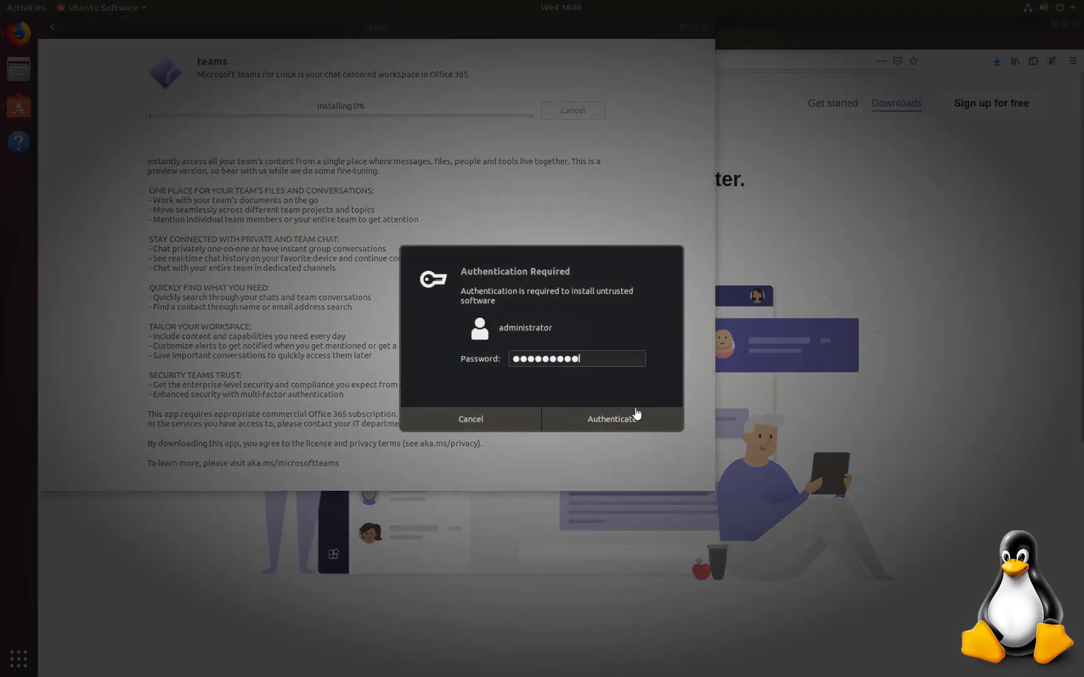
left_click(611, 419)
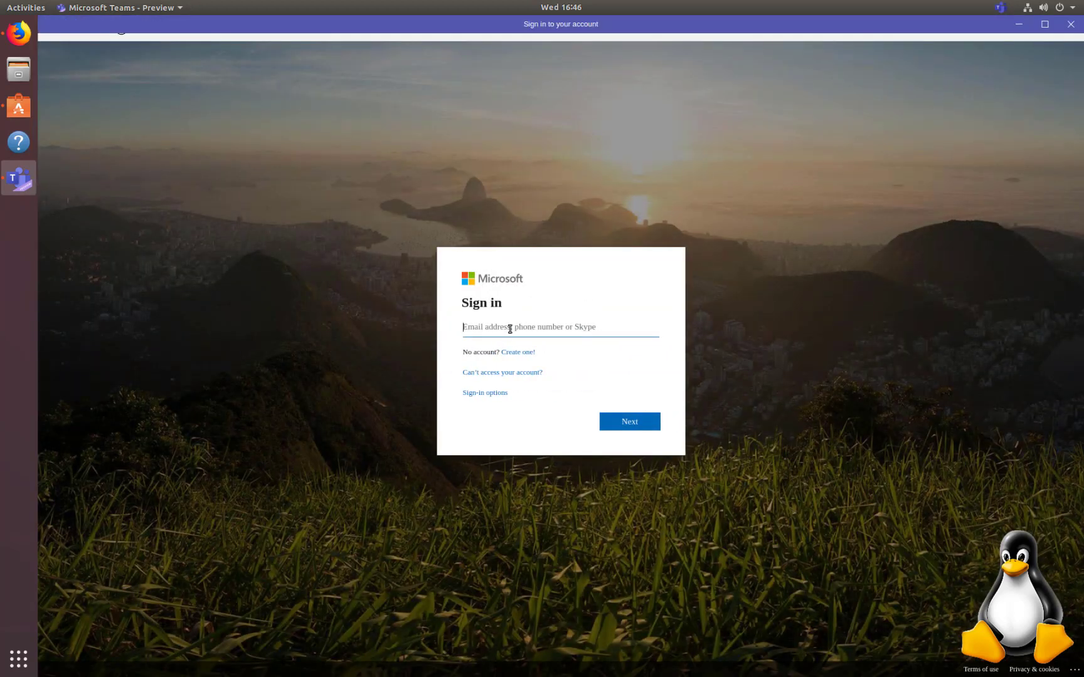
Sign in with the zealotzerg.onmicrosoft.com account and choose to stay signed in.
type("zealotzerg.onmicrosoft.com")
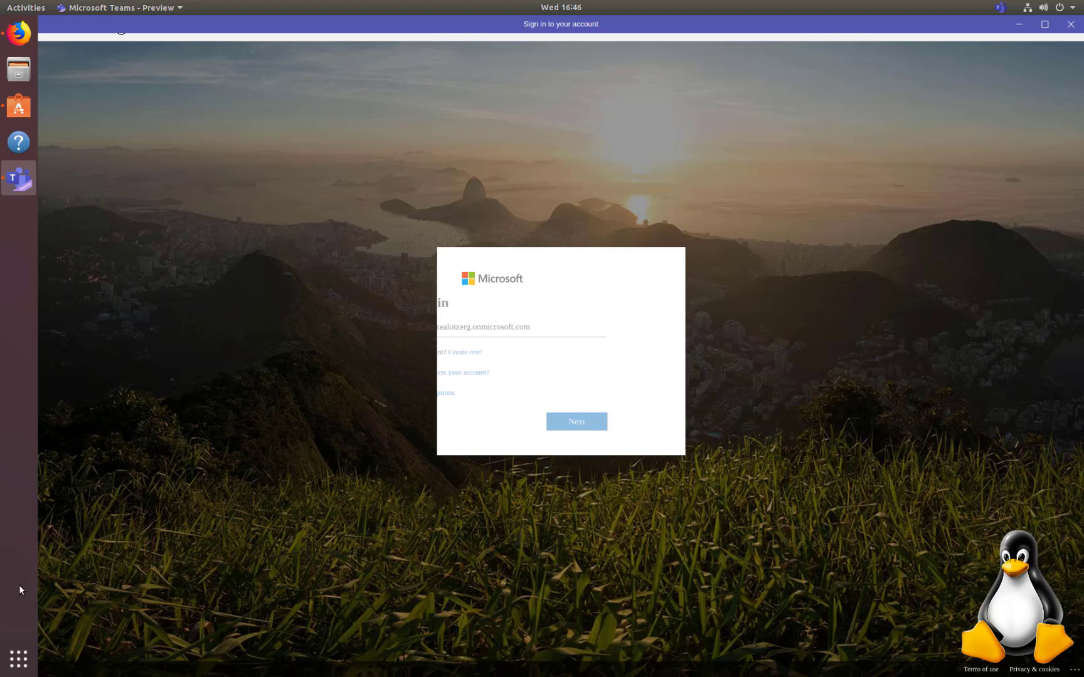
left_click(576, 422)
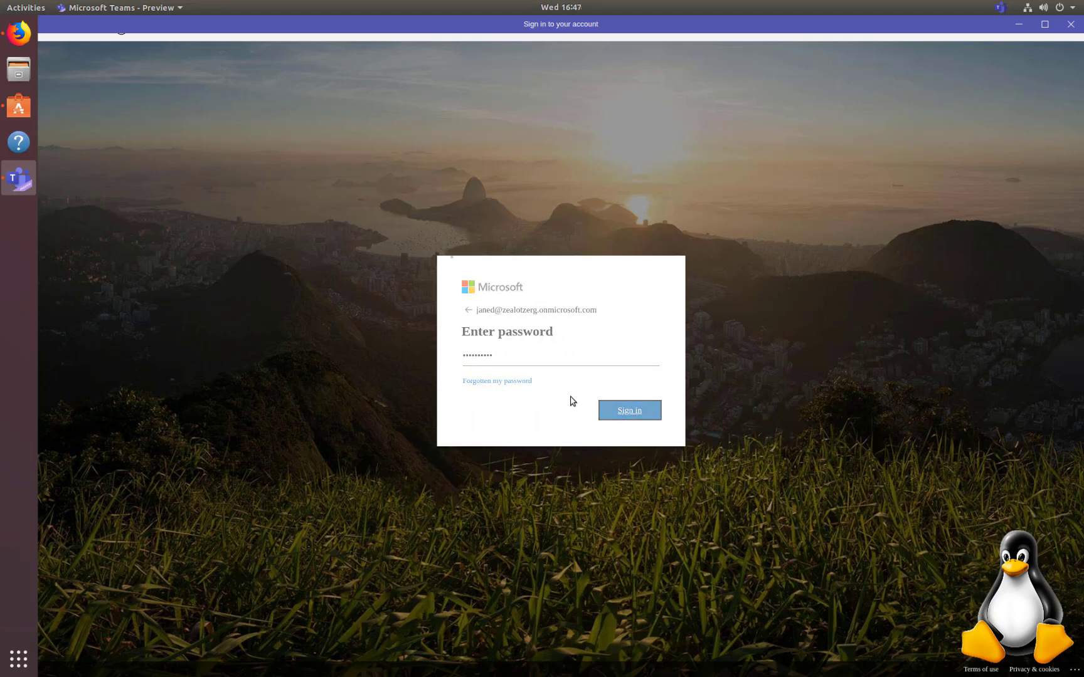
left_click(629, 411)
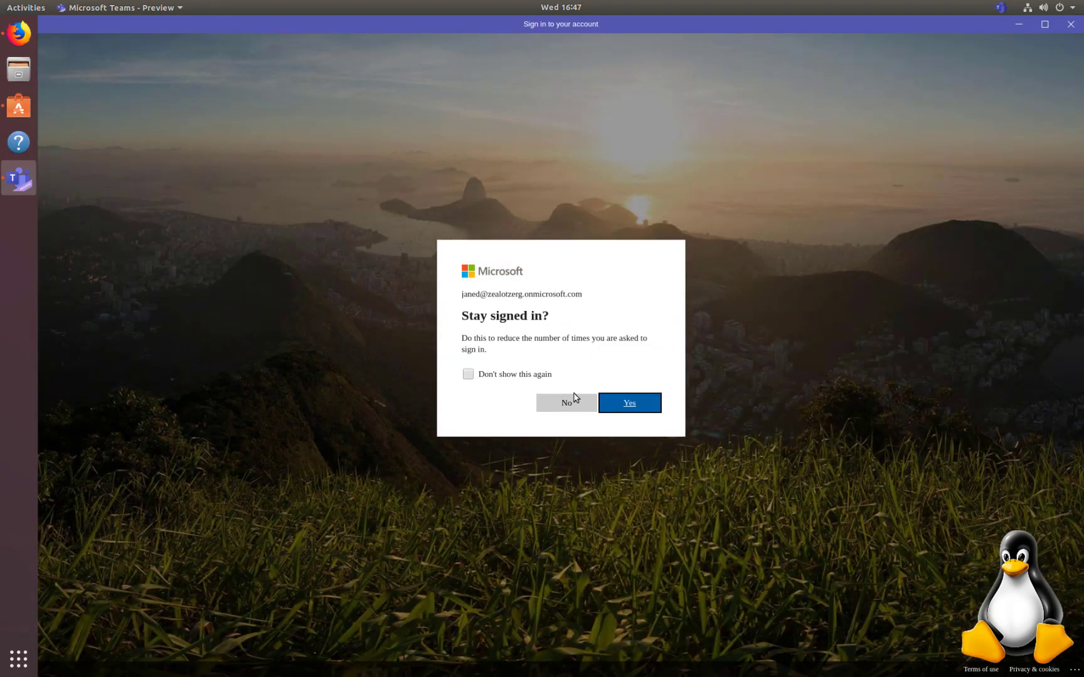
mouse_move(607, 417)
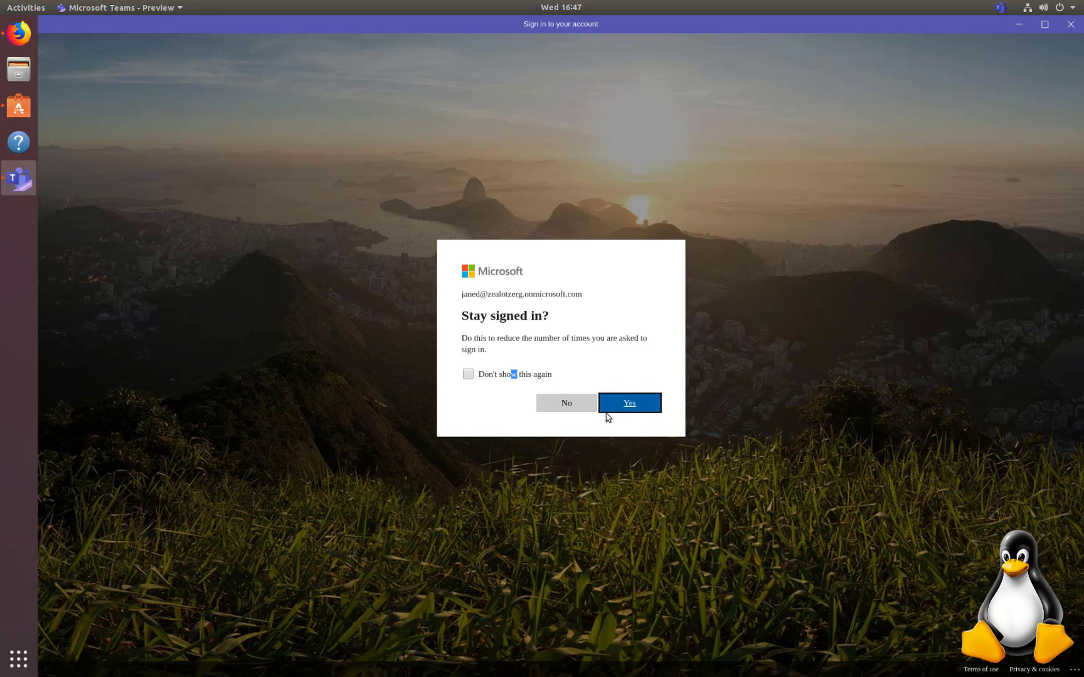
left_click(628, 403)
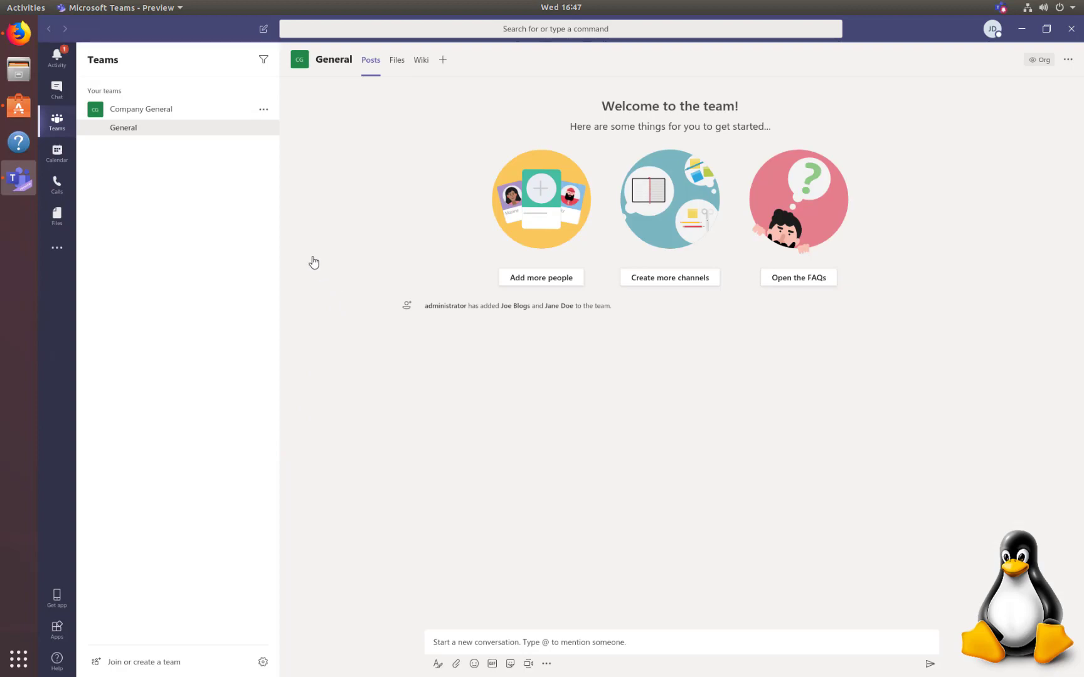
Open Settings from the profile menu in the Chat view.
left_click(57, 90)
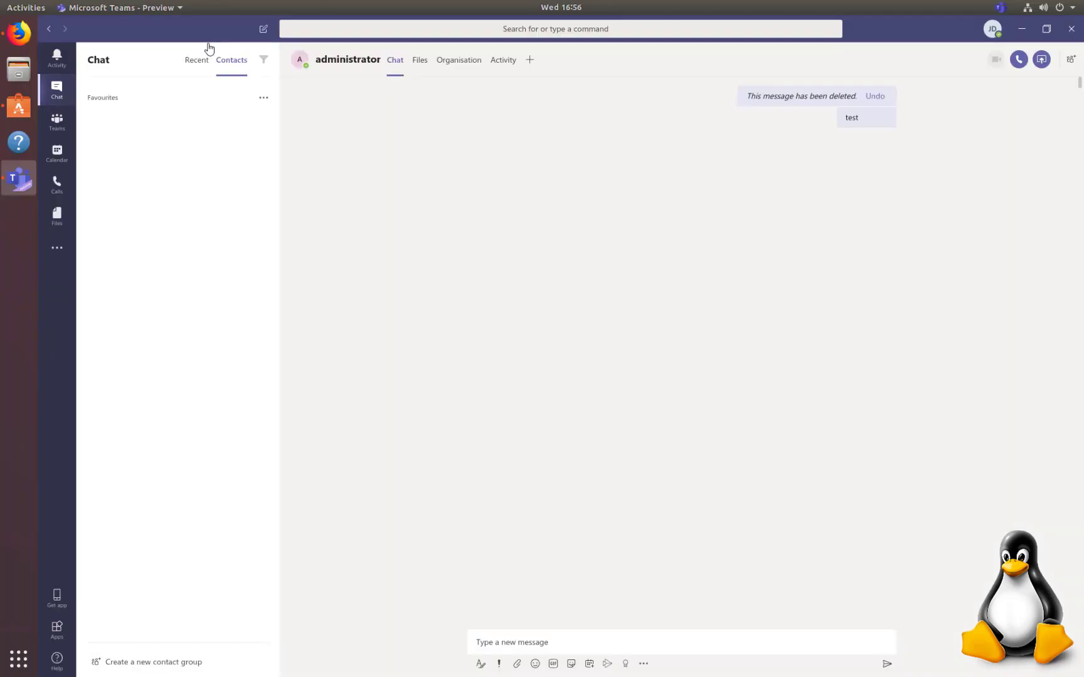
mouse_move(47, 483)
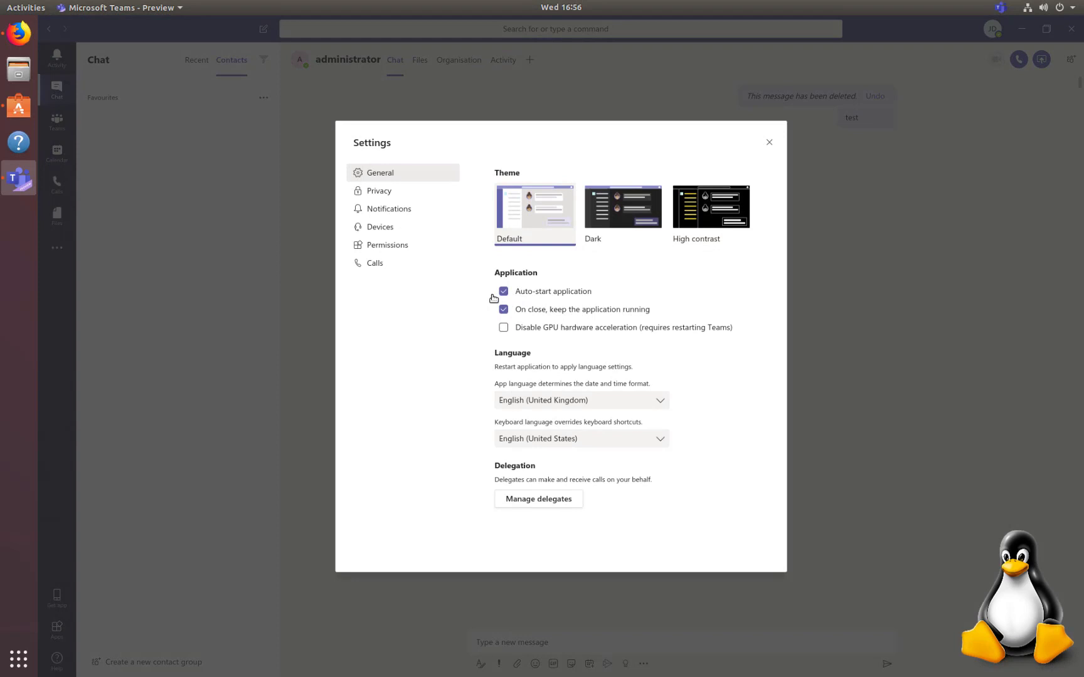
Browse the theme, privacy, notification, device, permission and call settings, then close Settings.
left_click(622, 205)
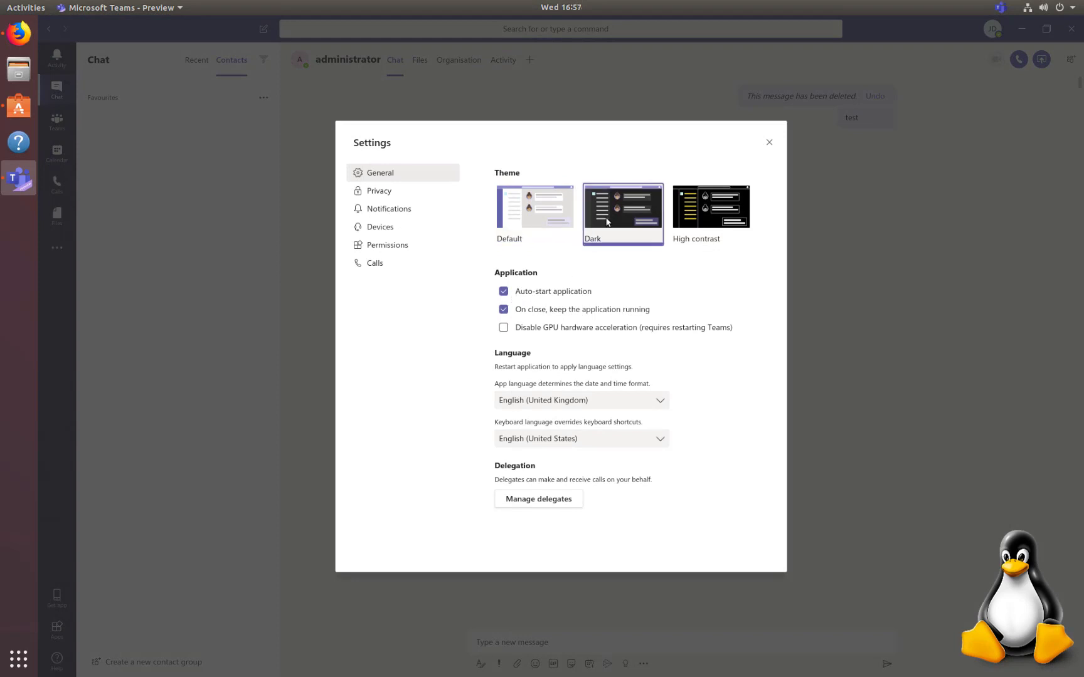
left_click(622, 206)
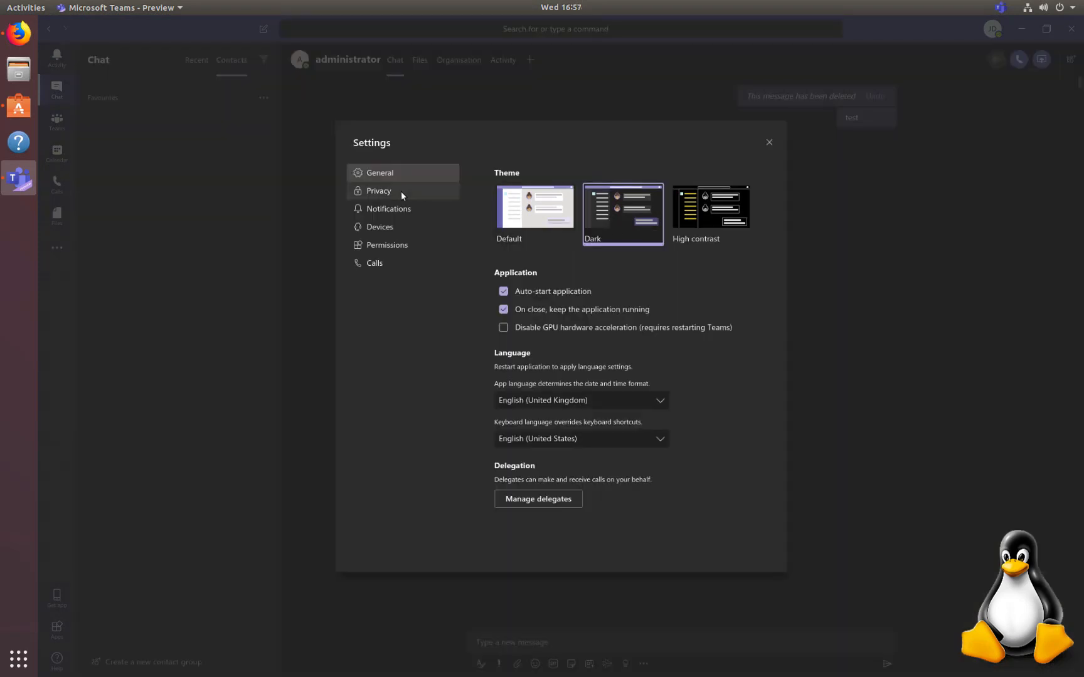
left_click(378, 191)
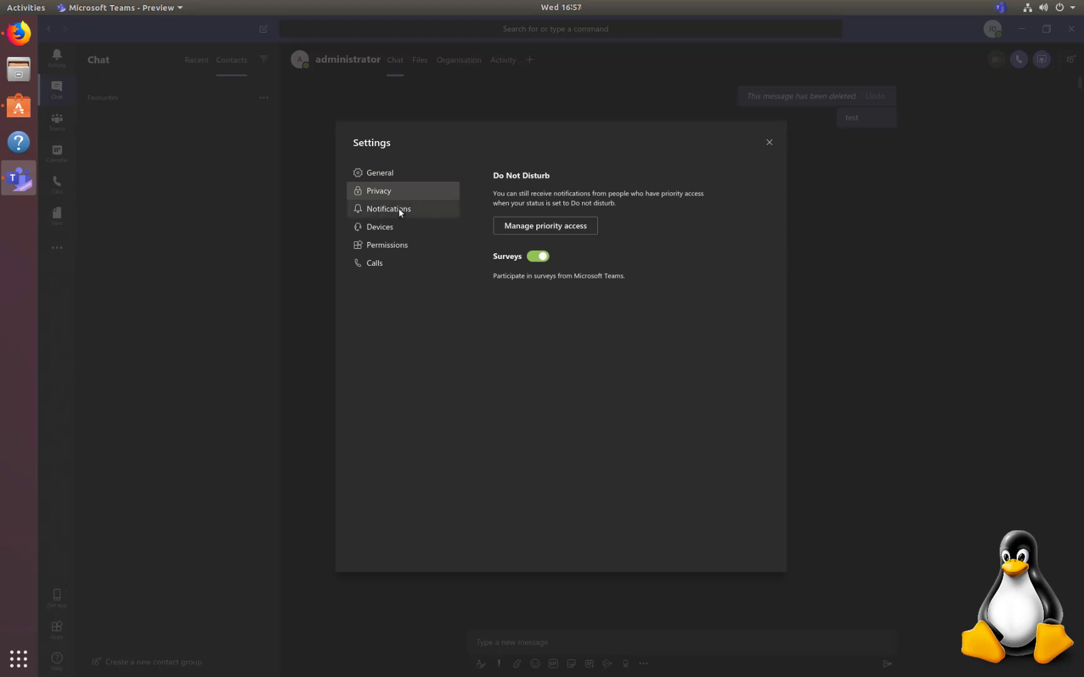
left_click(388, 209)
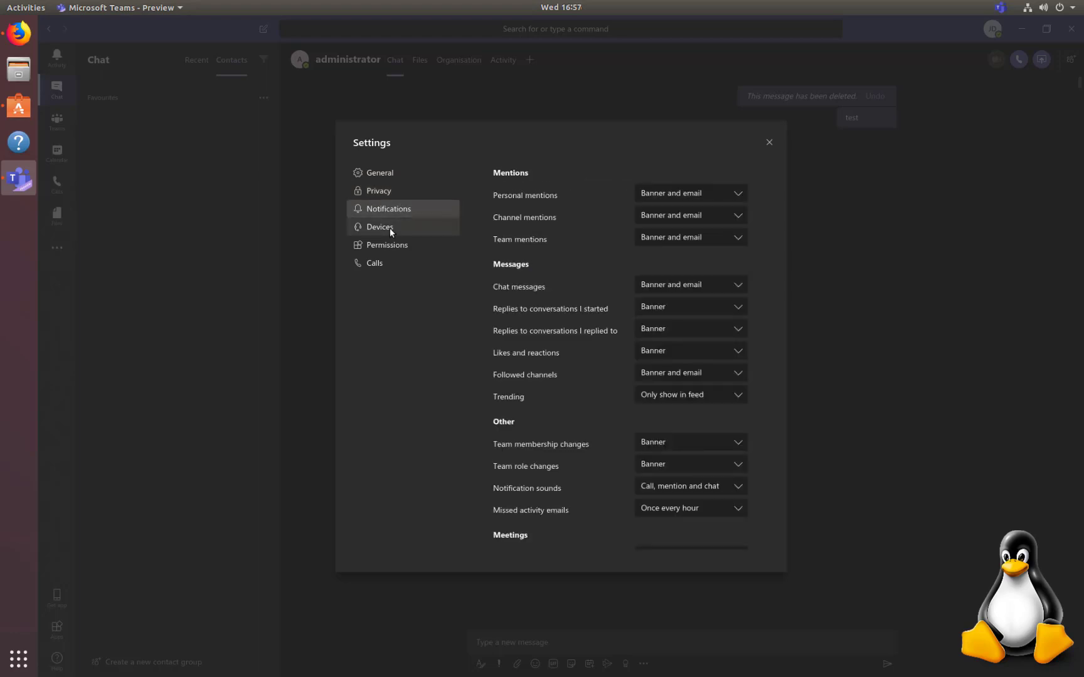
left_click(379, 226)
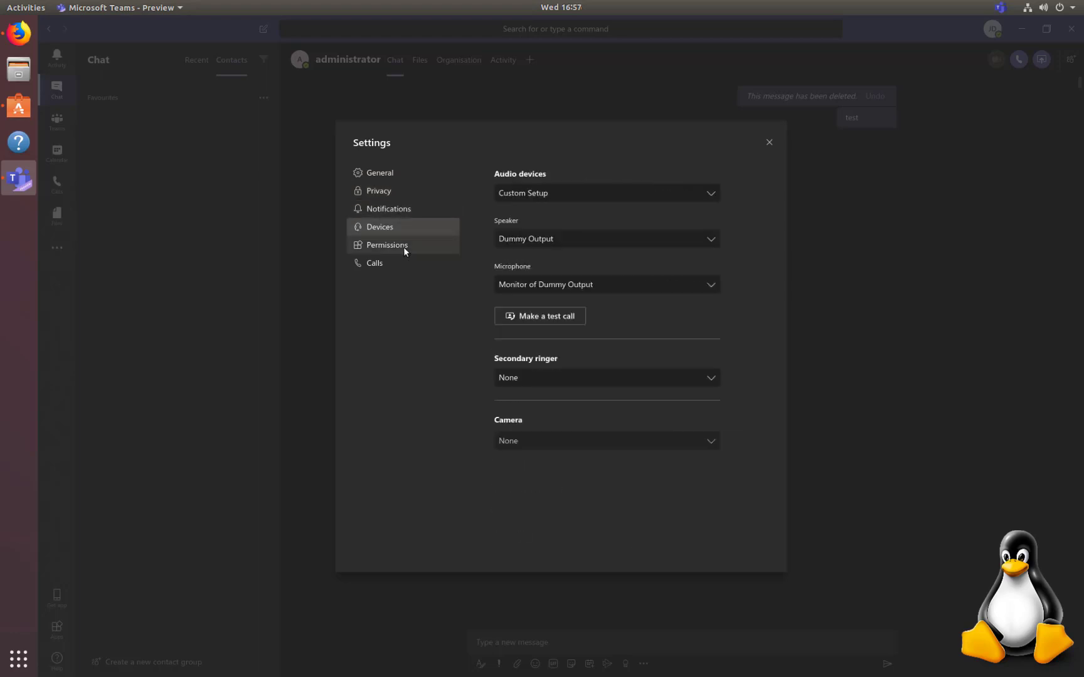
left_click(386, 245)
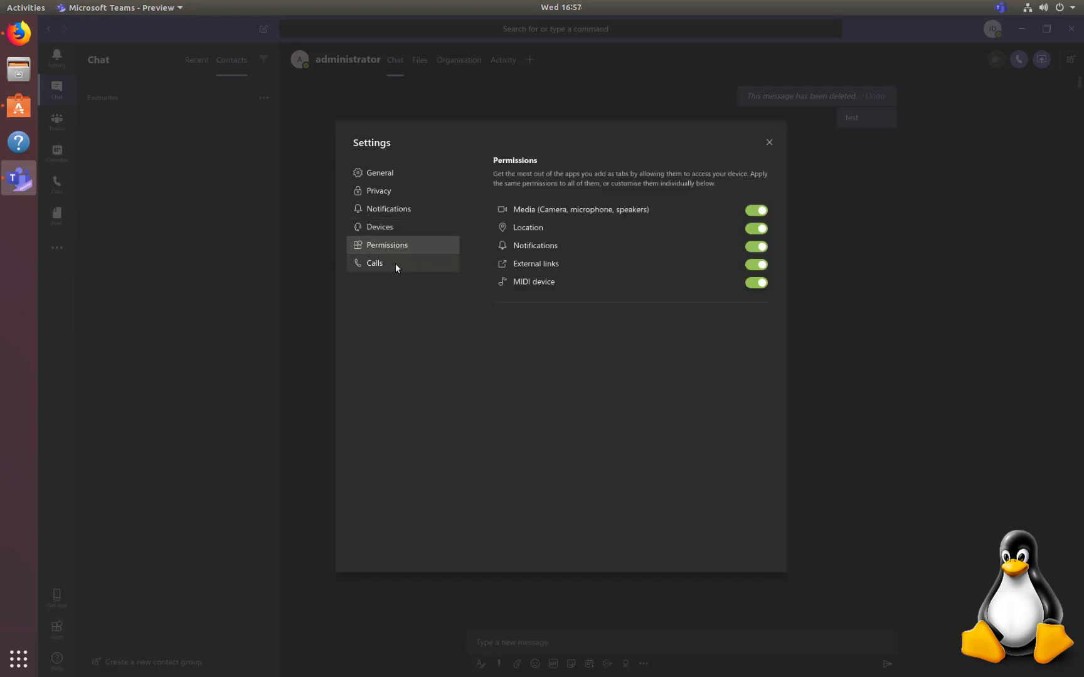
left_click(374, 263)
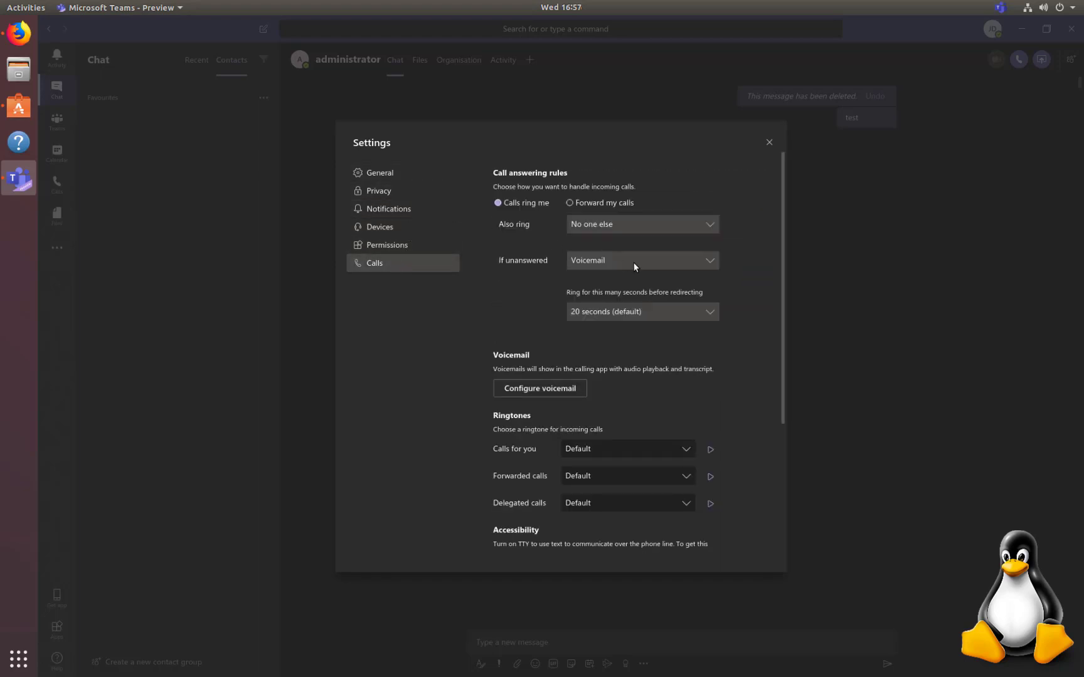
scroll("down", 3)
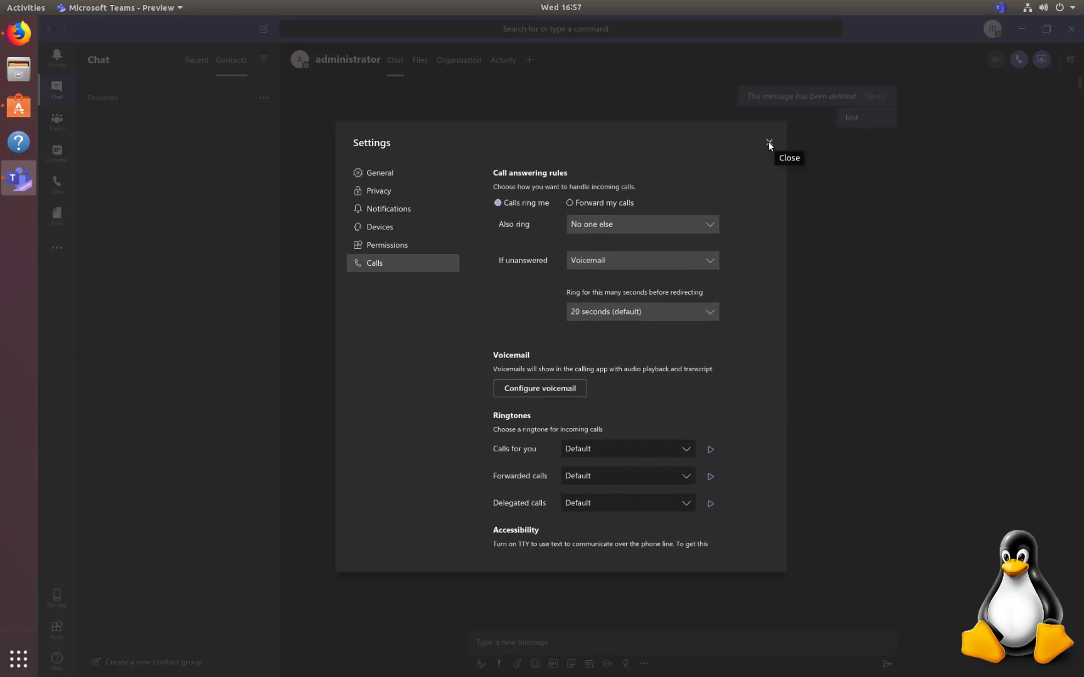
left_click(768, 143)
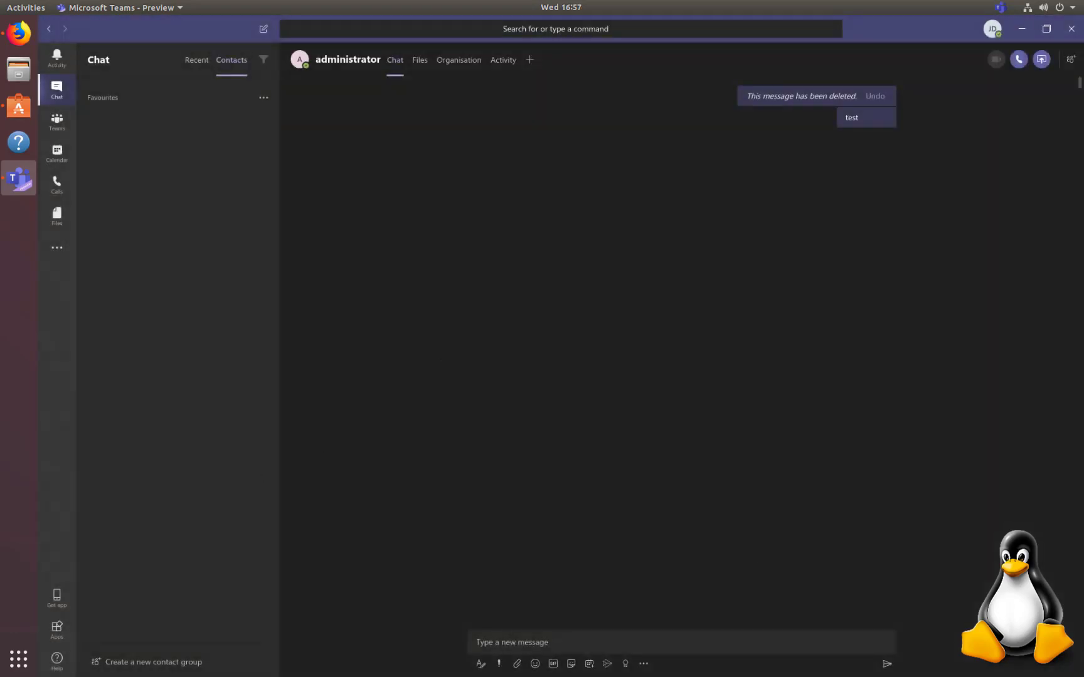
Check the Activity feed, return to the administrator chat and type a test message.
left_click(56, 60)
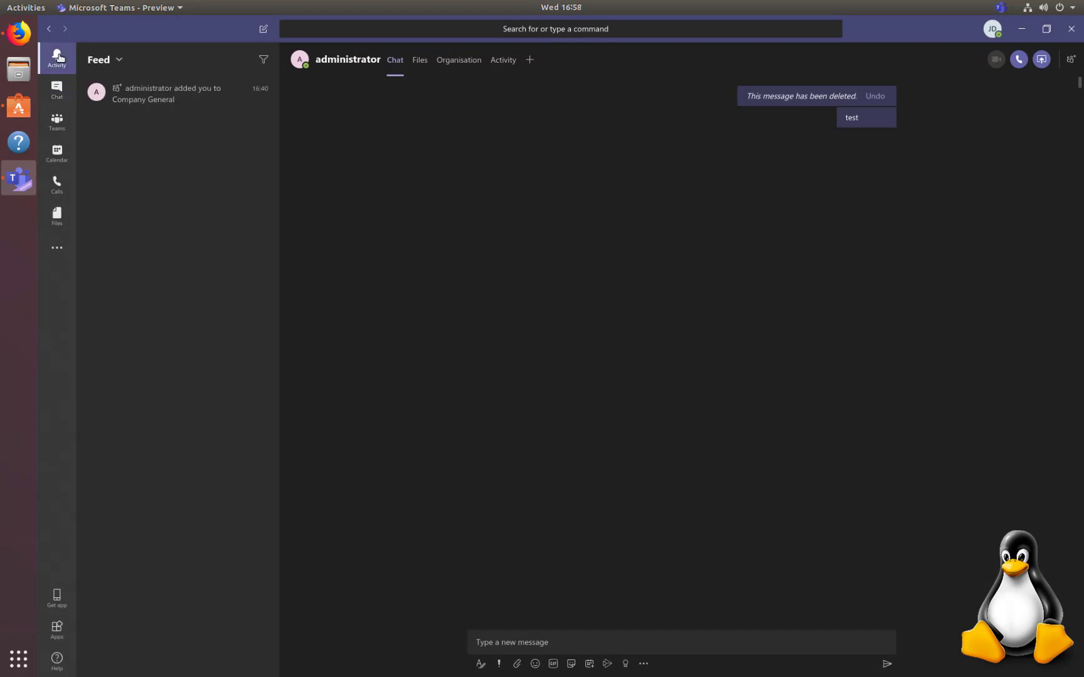
left_click(173, 93)
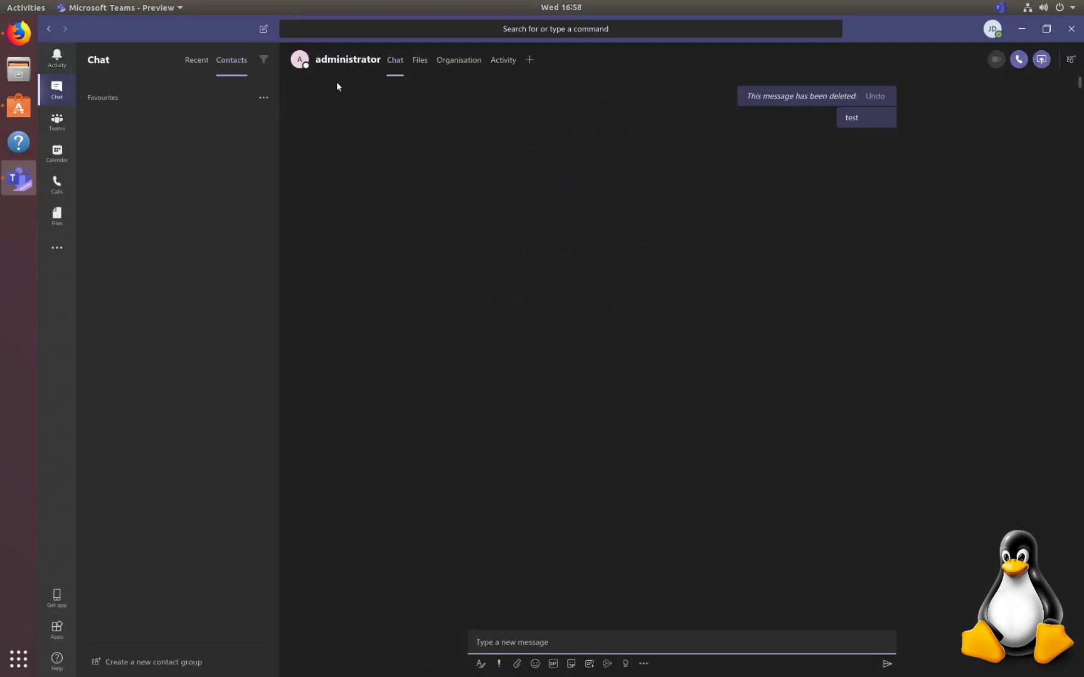
type("te")
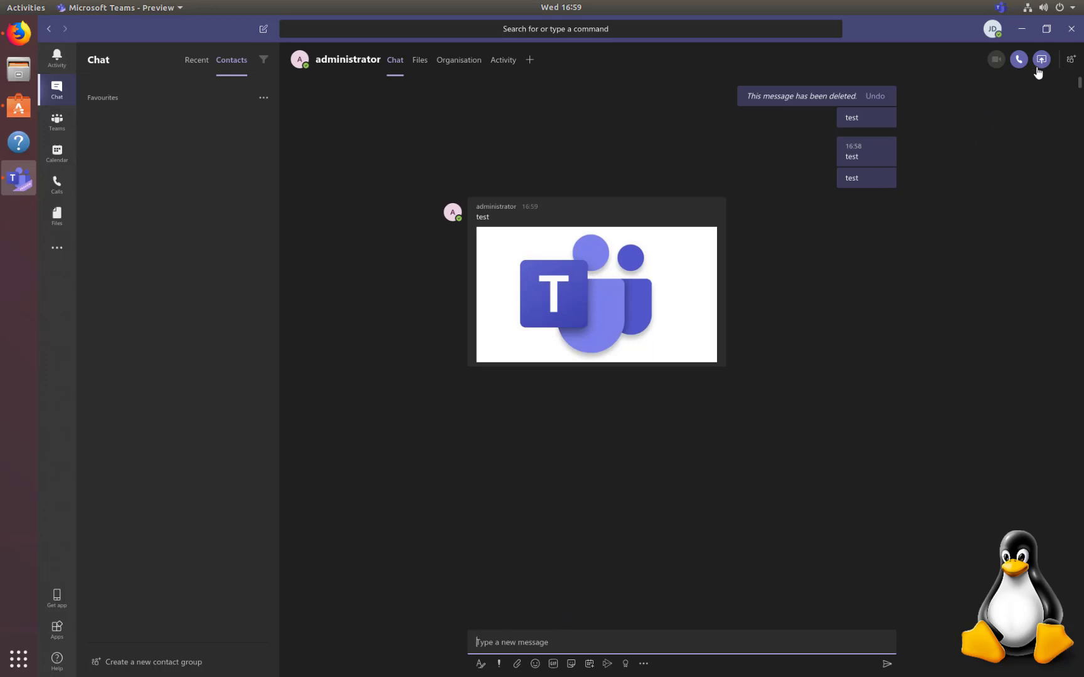
mouse_move(996, 72)
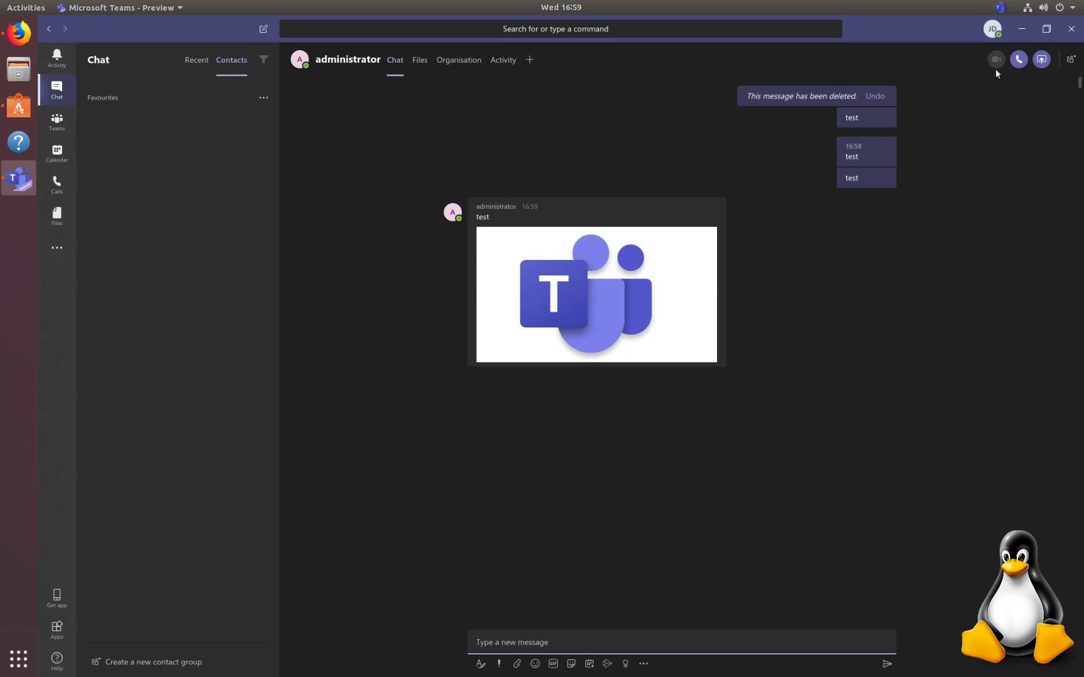
Call the administrator, then post 'test' in Company General > General and view its Files.
left_click(995, 59)
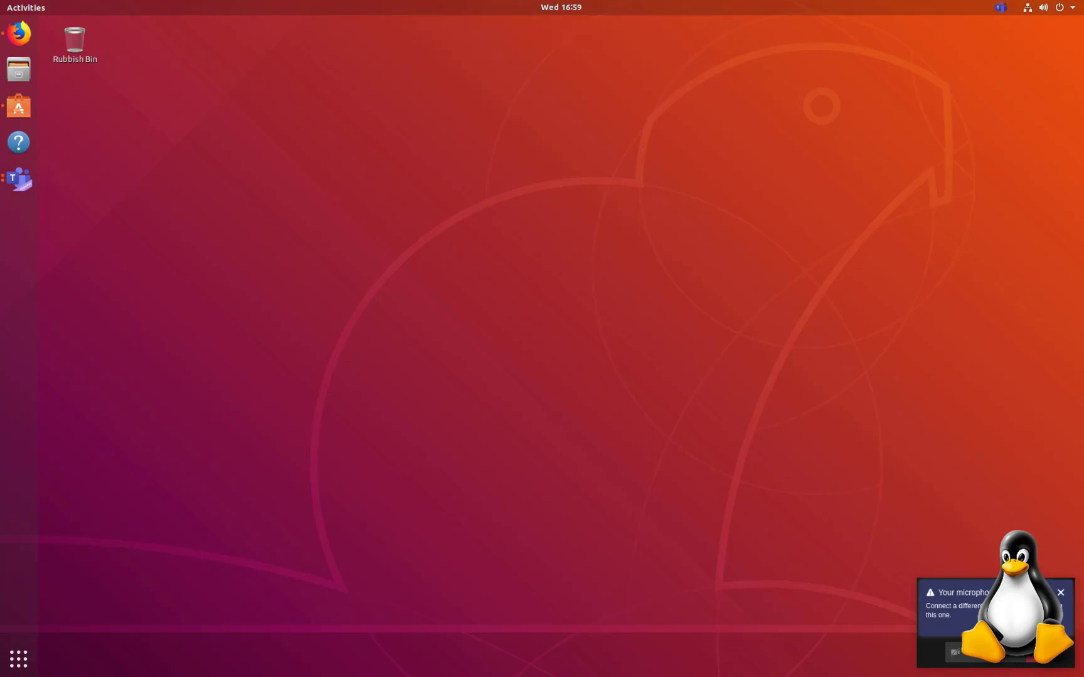
left_click(18, 178)
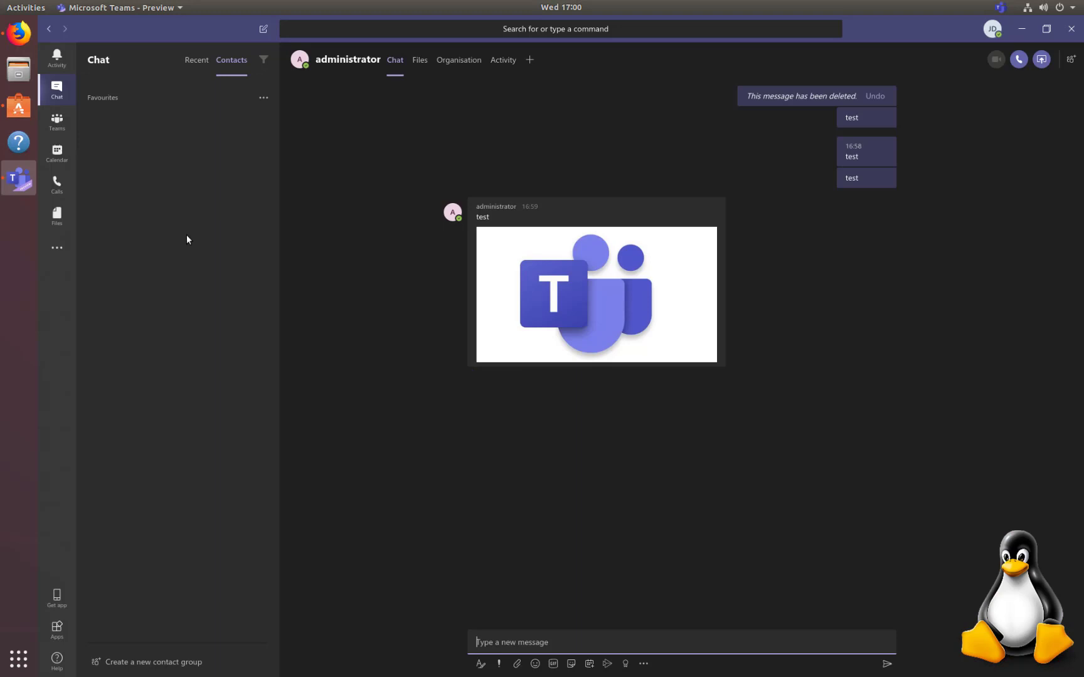
left_click(57, 122)
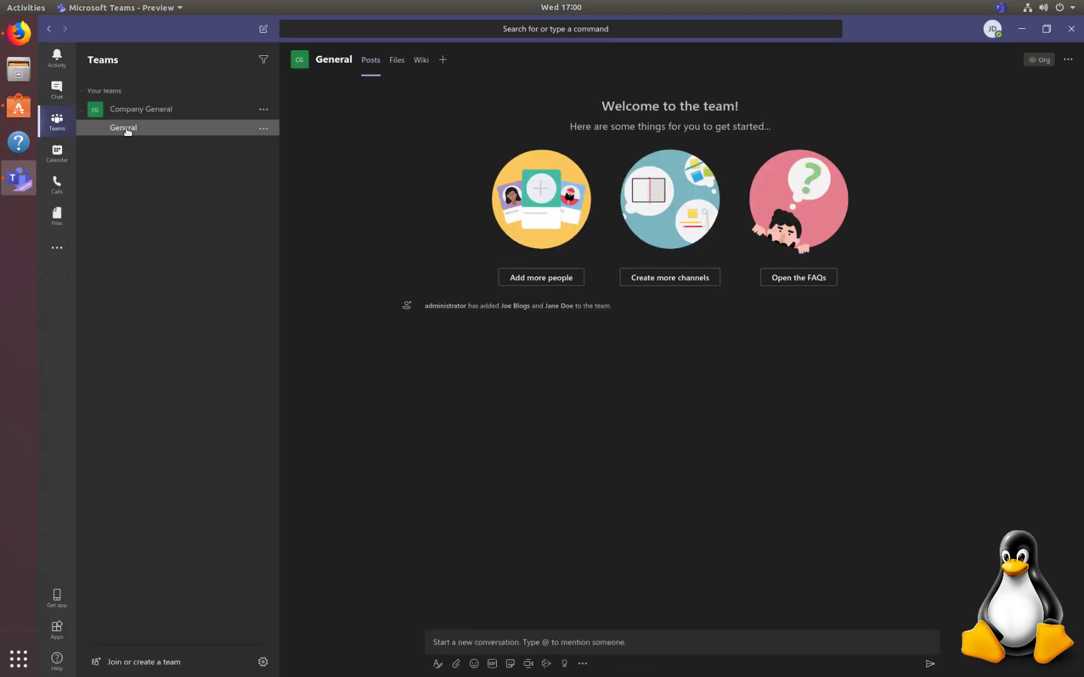
type("test")
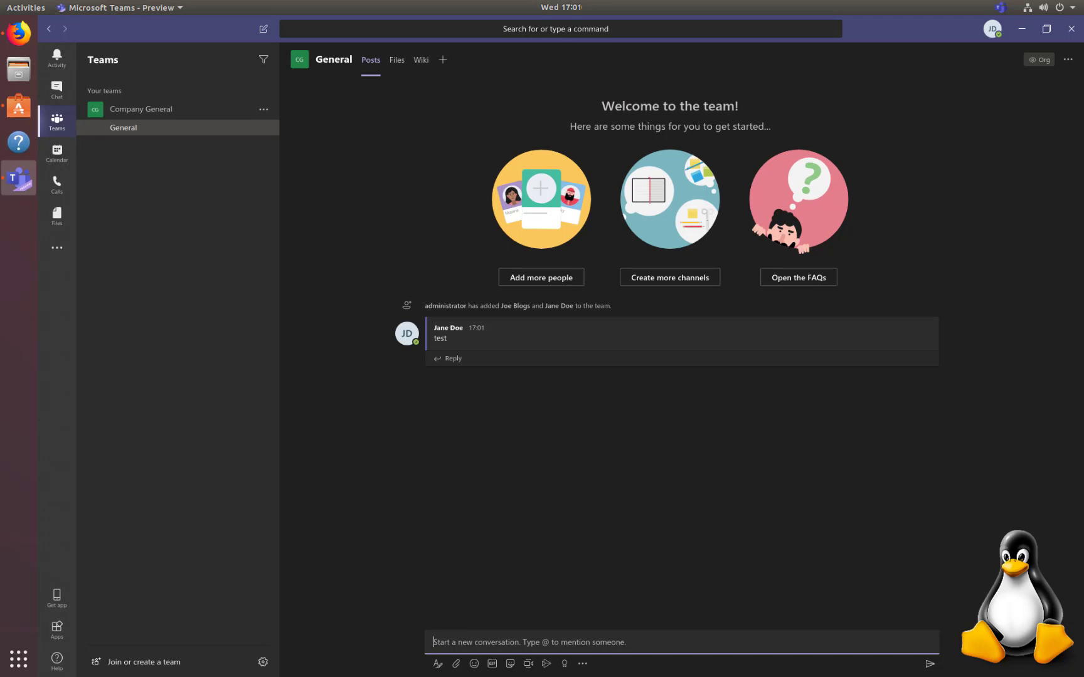
left_click(396, 59)
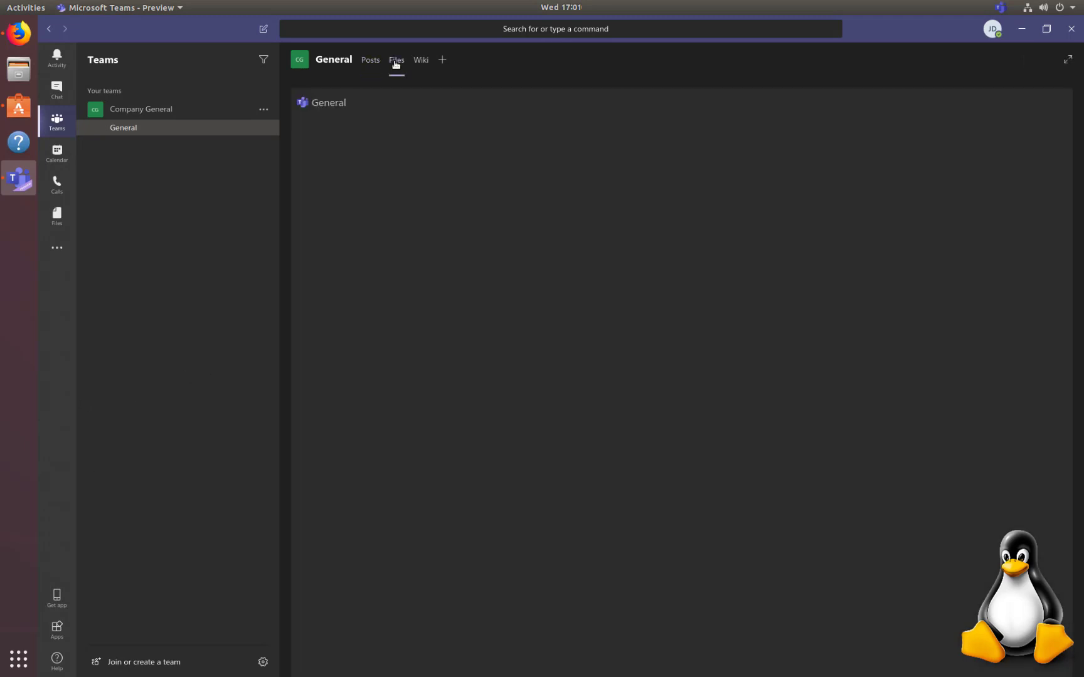
left_click(396, 59)
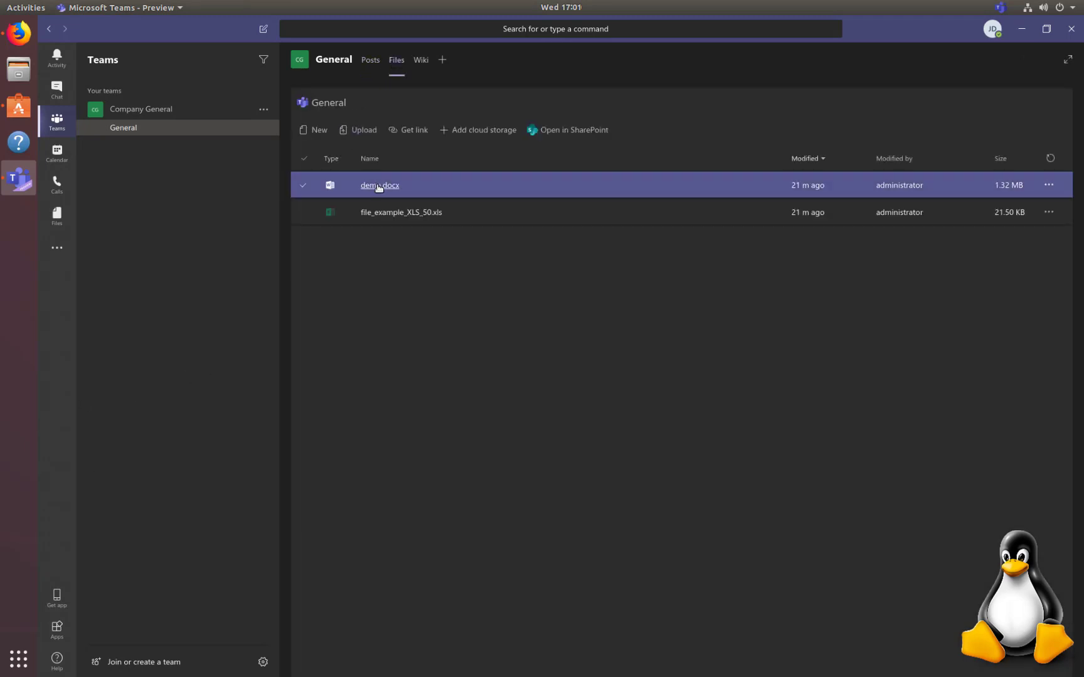
left_click(379, 185)
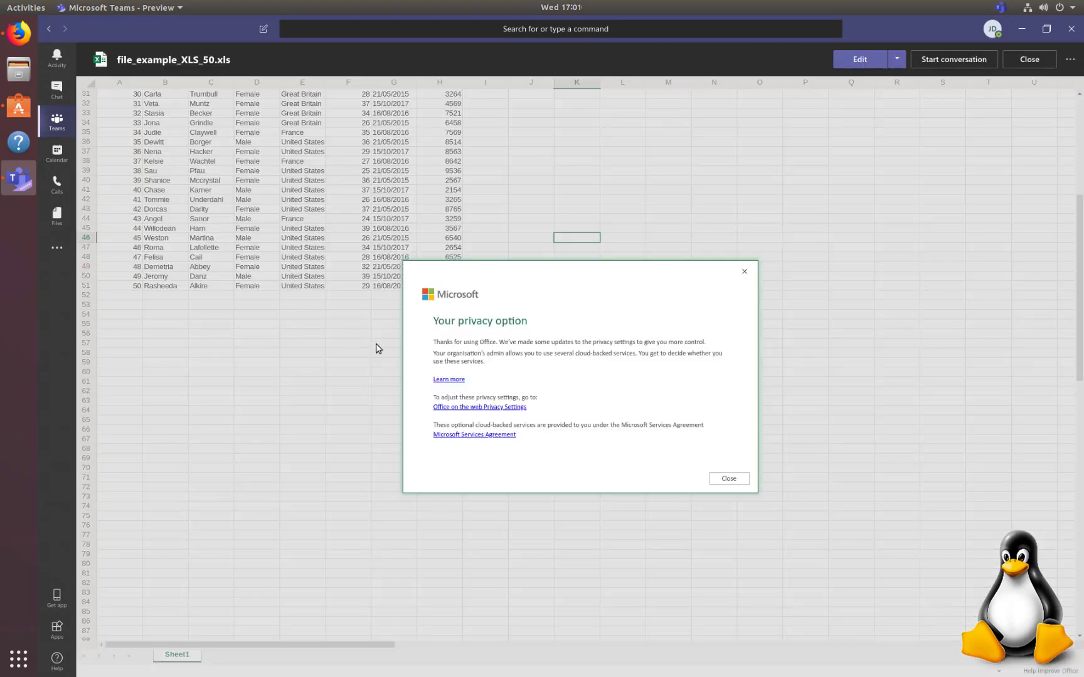
left_click(727, 478)
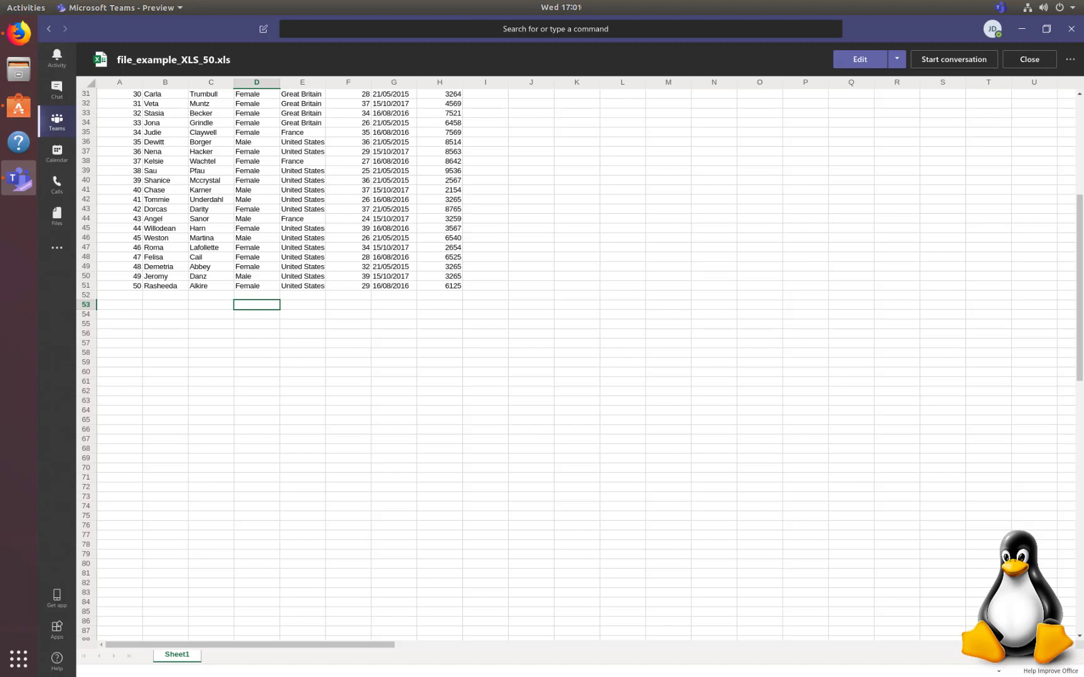
left_click(1028, 59)
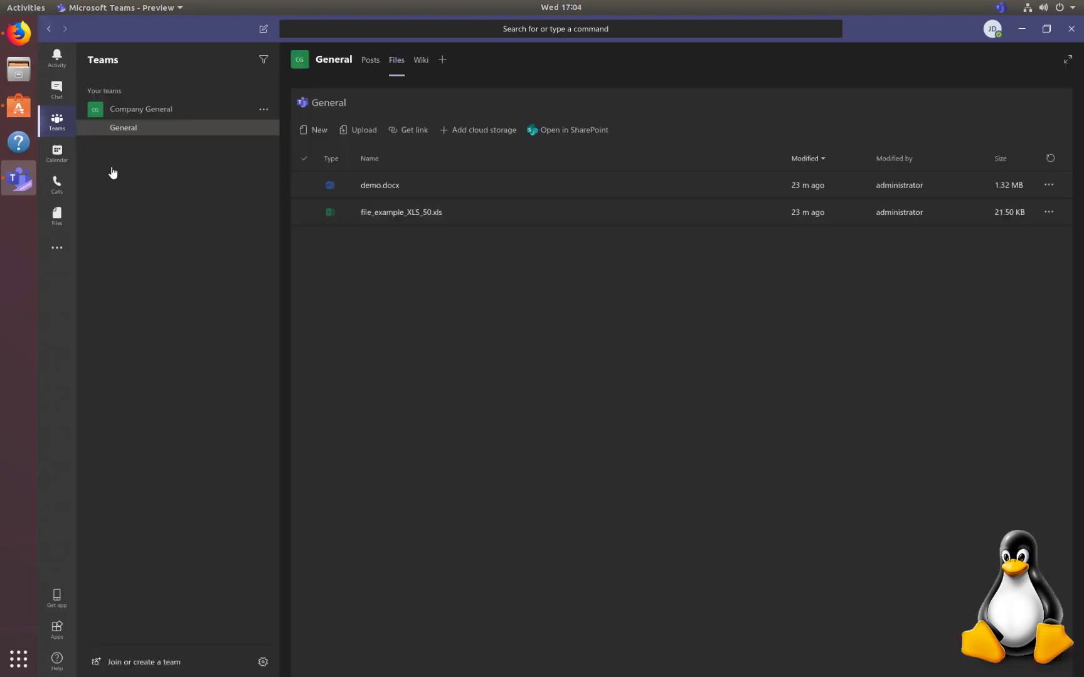
Schedule a 17:00 calendar meeting titled 'test' inviting Joe Blogs, then join it.
left_click(57, 152)
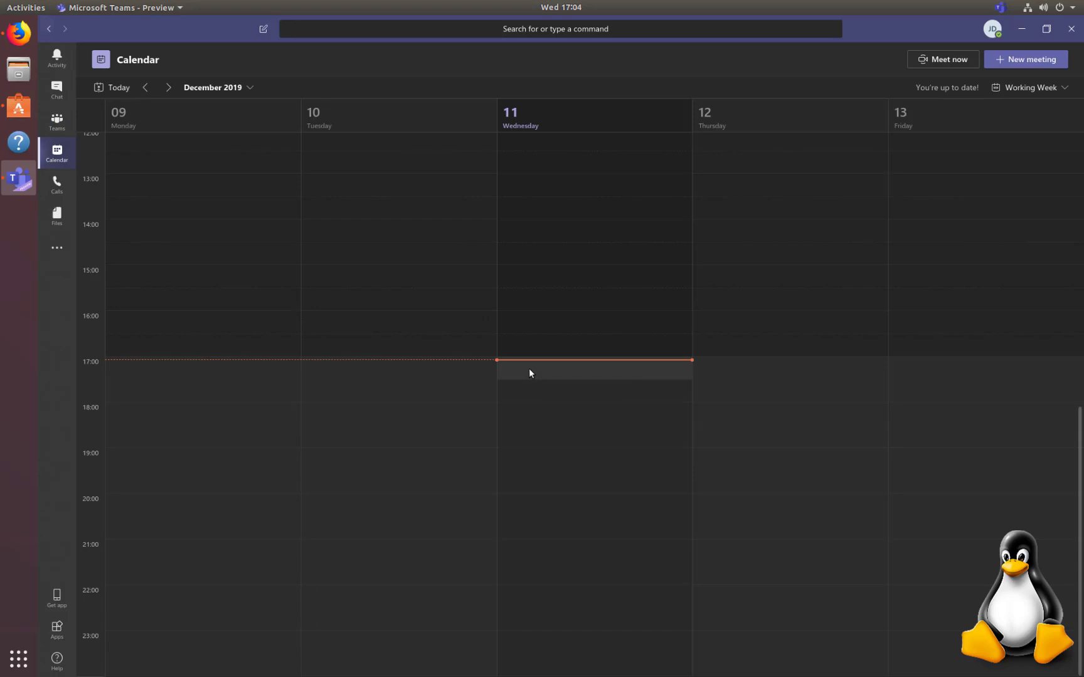
left_click(593, 371)
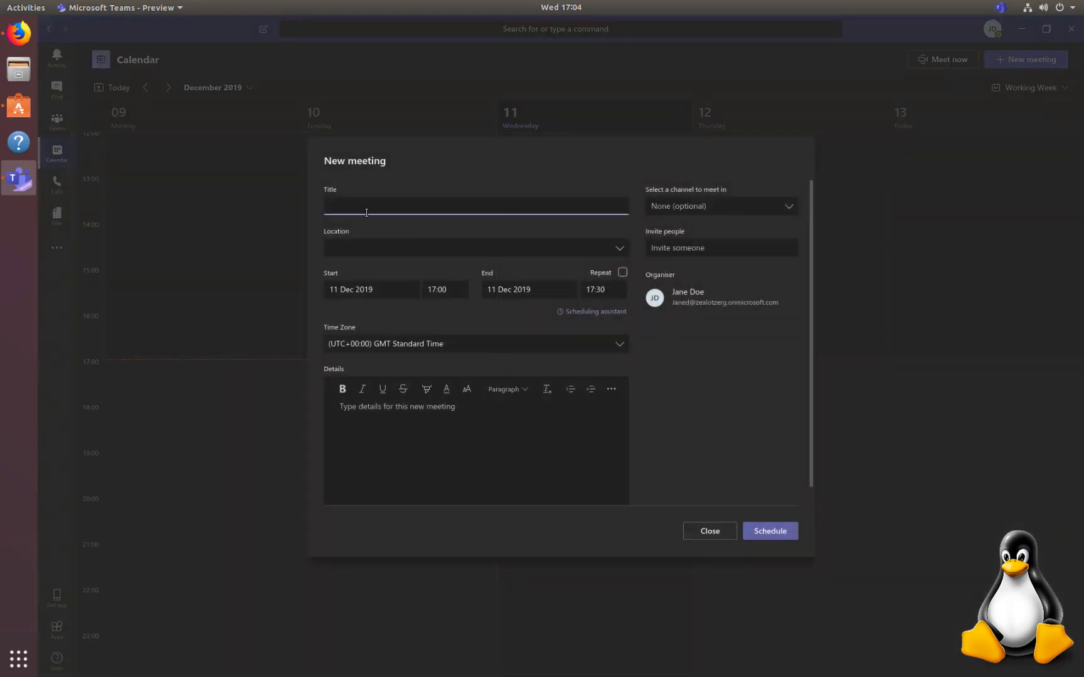
type("test")
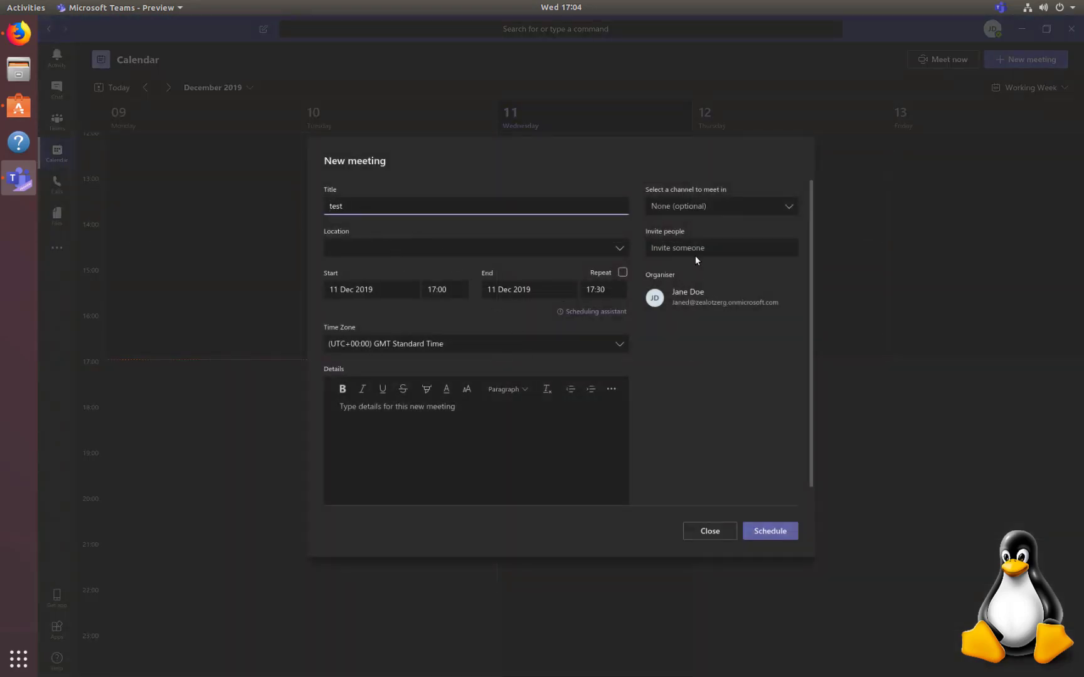
left_click(719, 248)
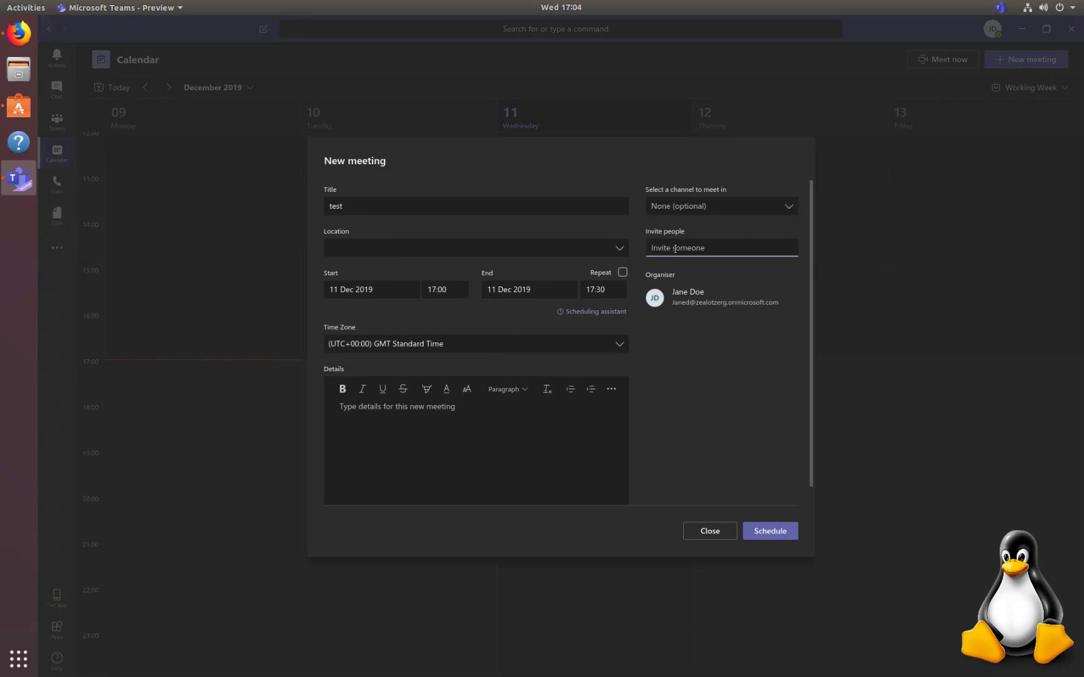
type("joe")
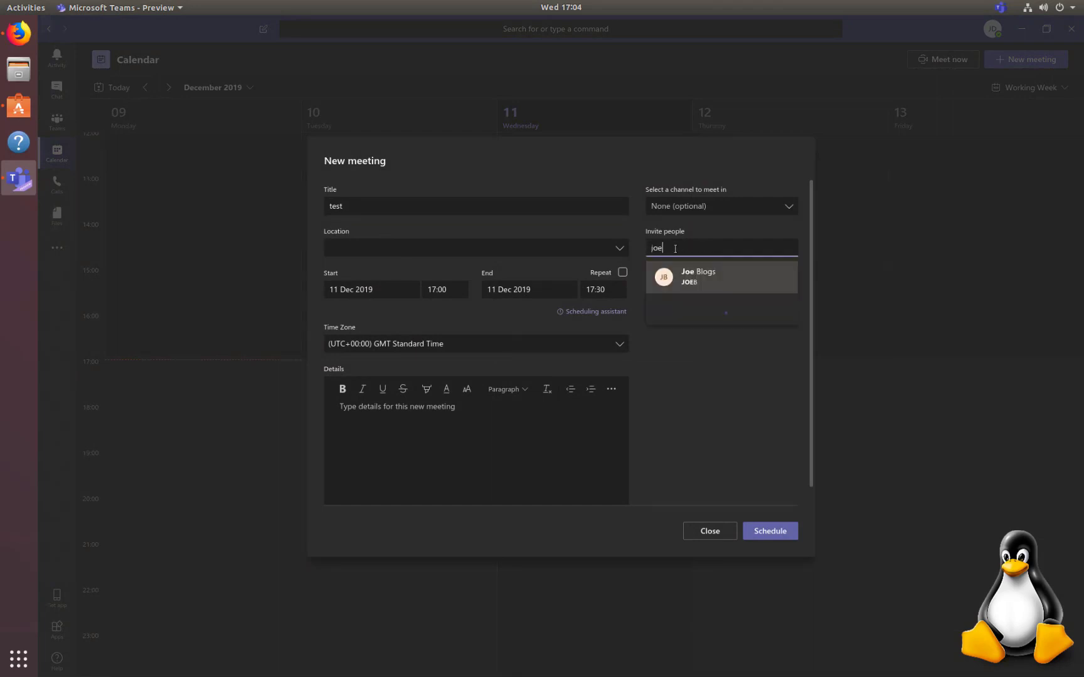
left_click(769, 530)
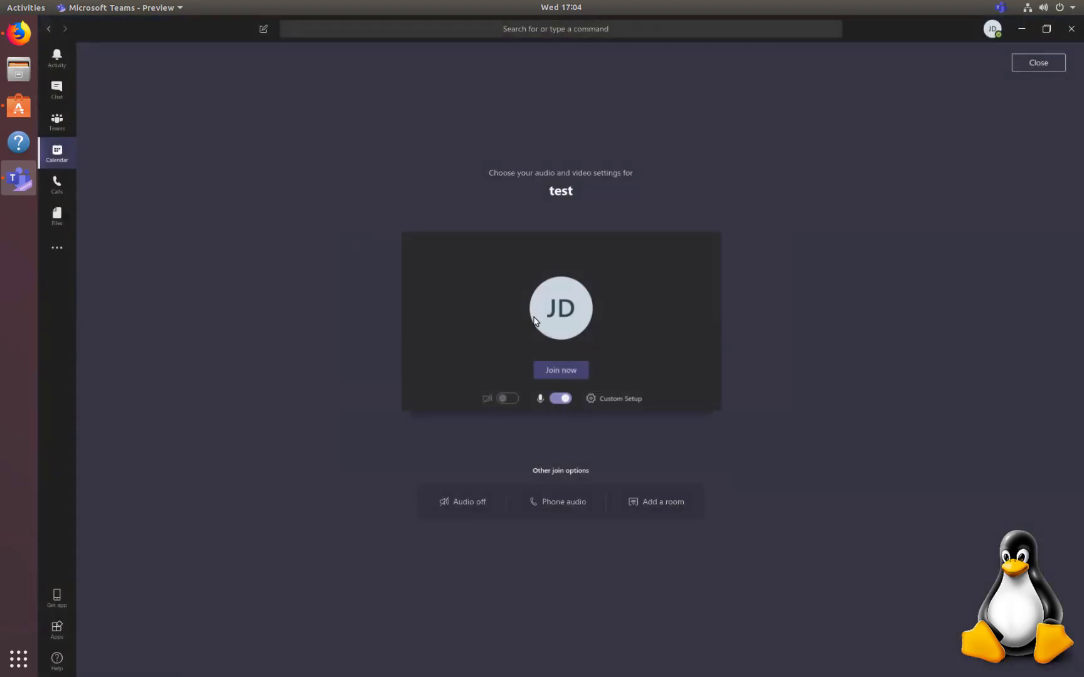
left_click(560, 370)
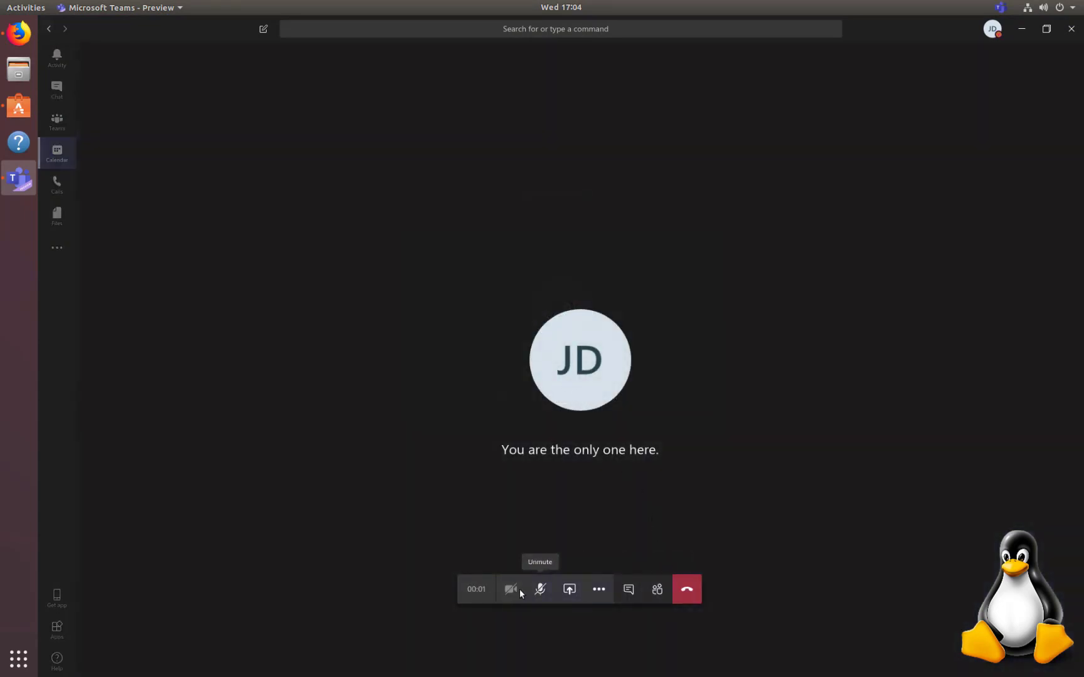
Open the meeting's more options and hang up to end the test meeting.
left_click(597, 590)
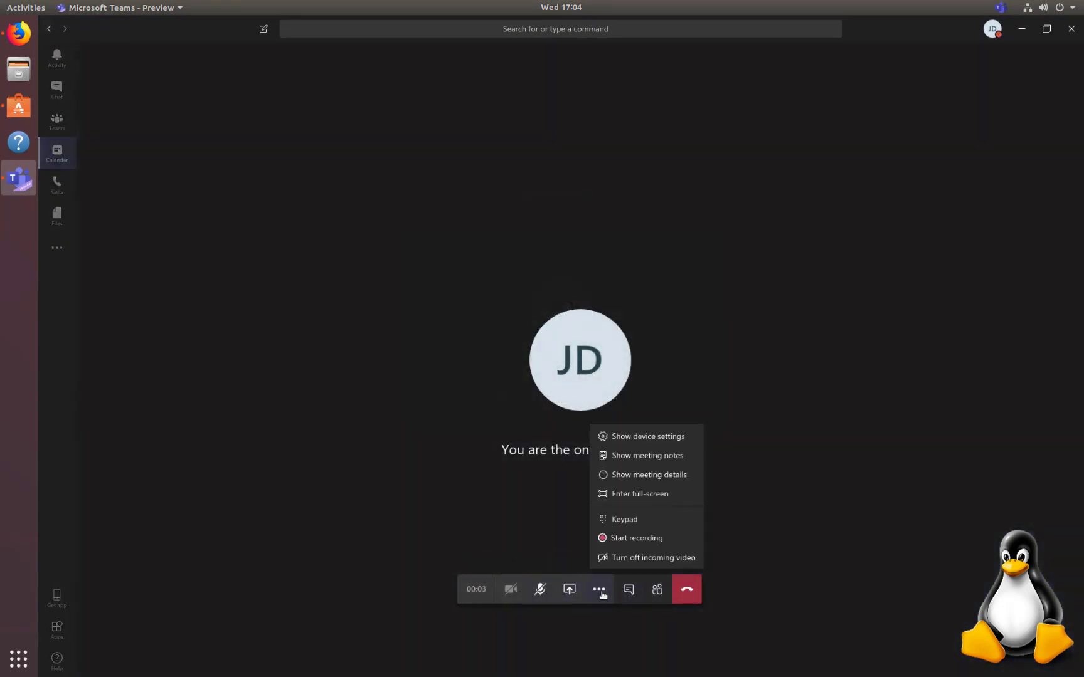
mouse_move(568, 590)
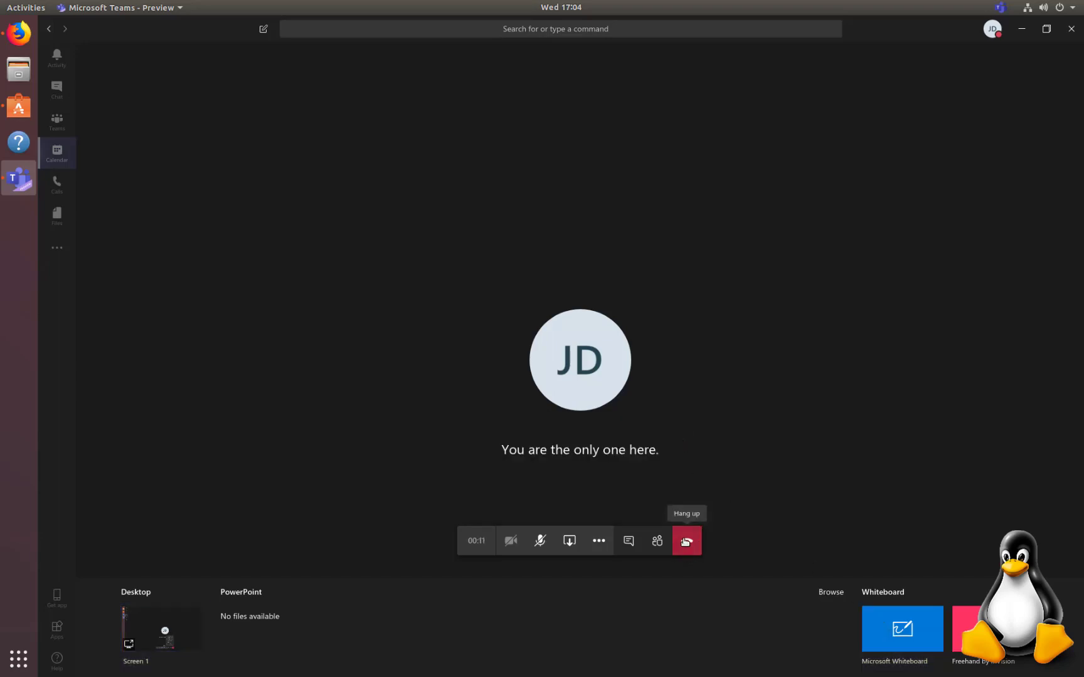
left_click(684, 541)
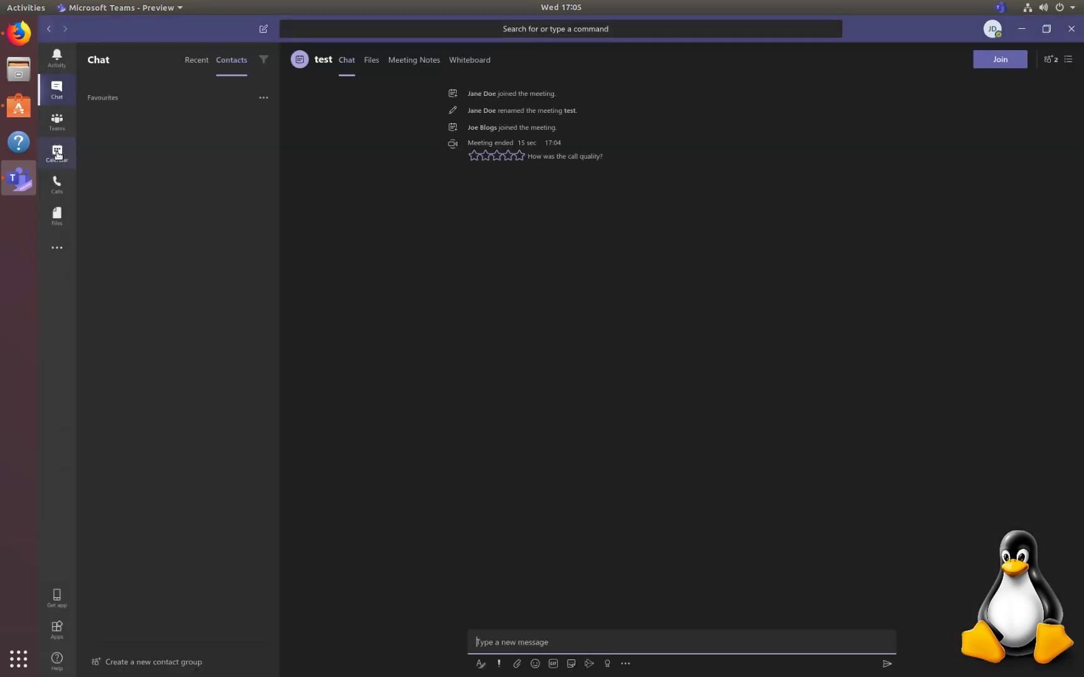
left_click(56, 183)
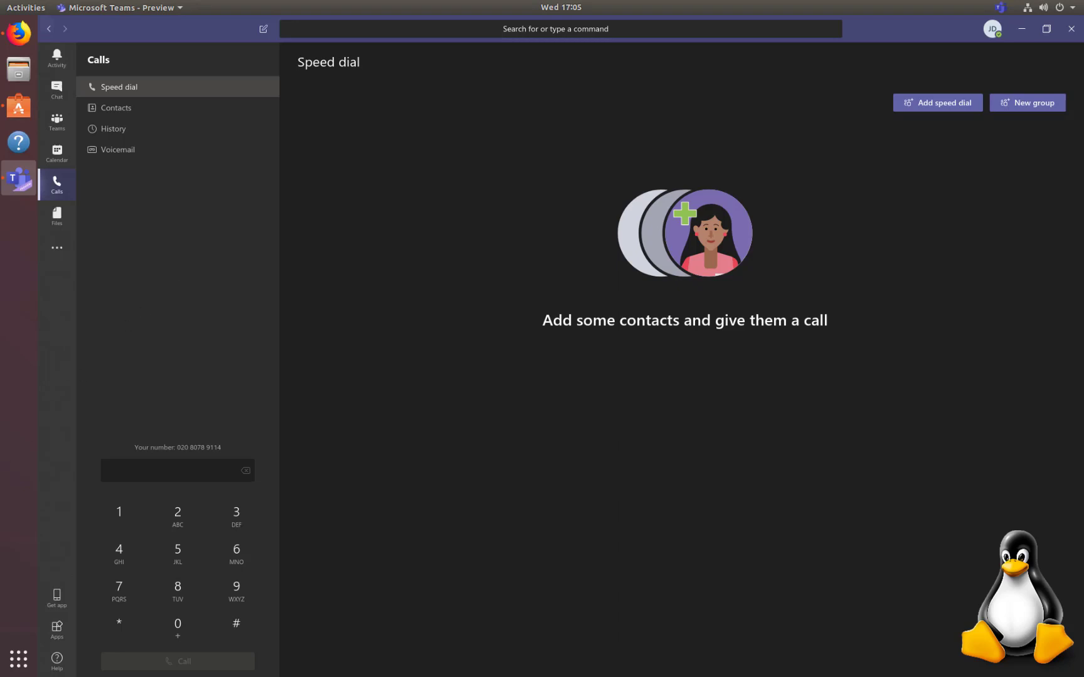
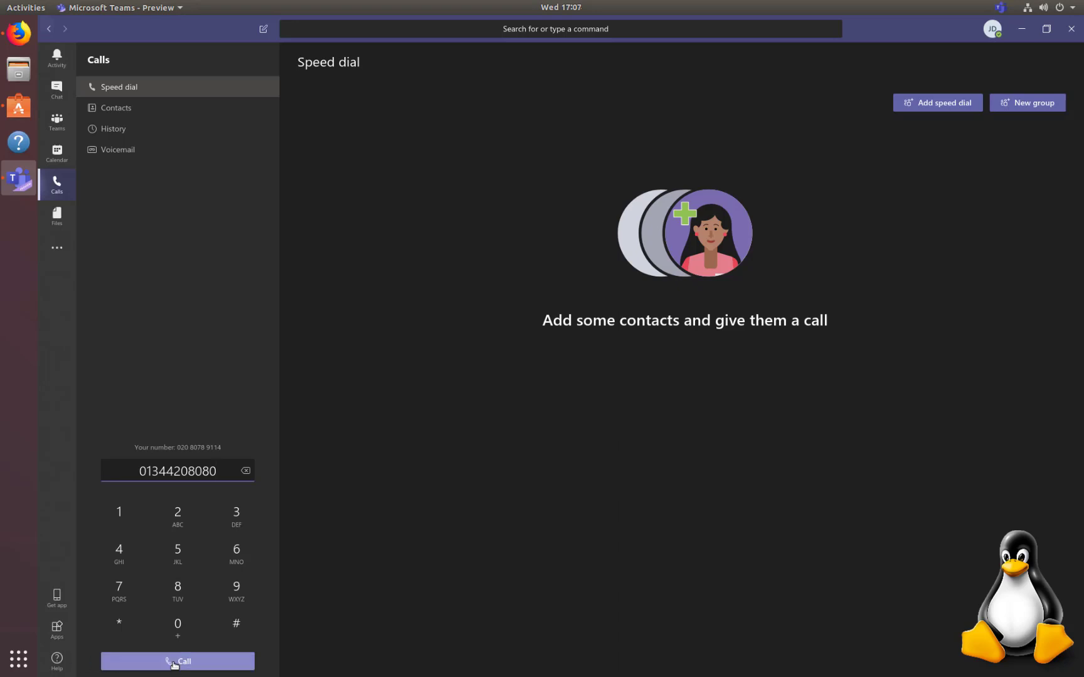
left_click(176, 661)
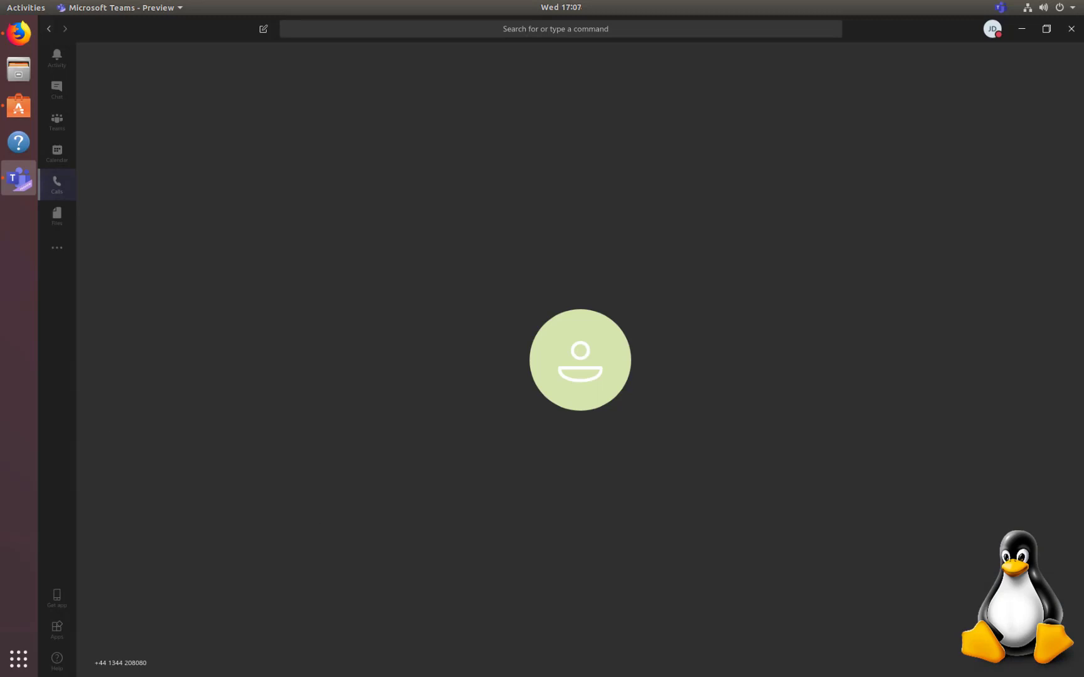
left_click(56, 183)
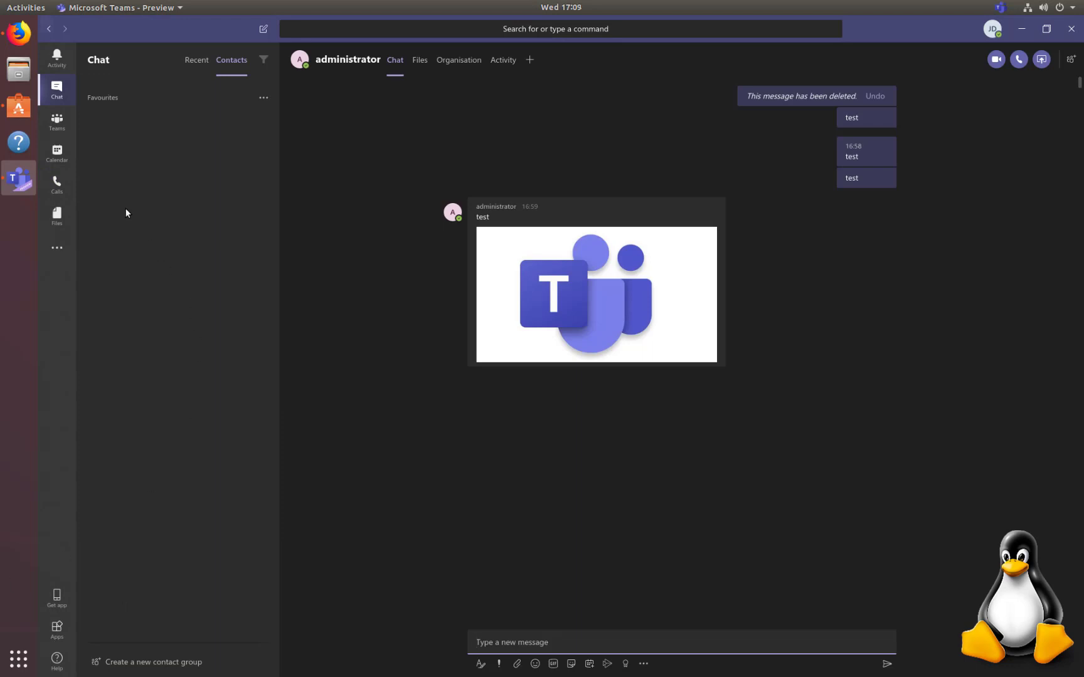
mouse_move(966, 98)
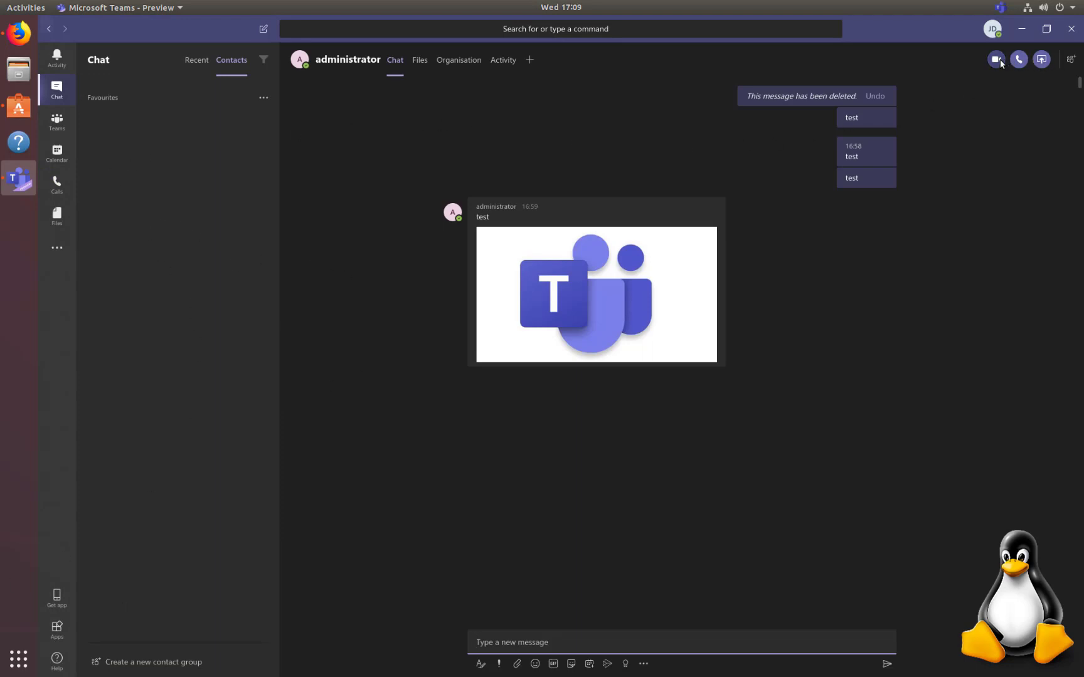
Start a video call with the administrator from their chat, then hang up.
left_click(996, 59)
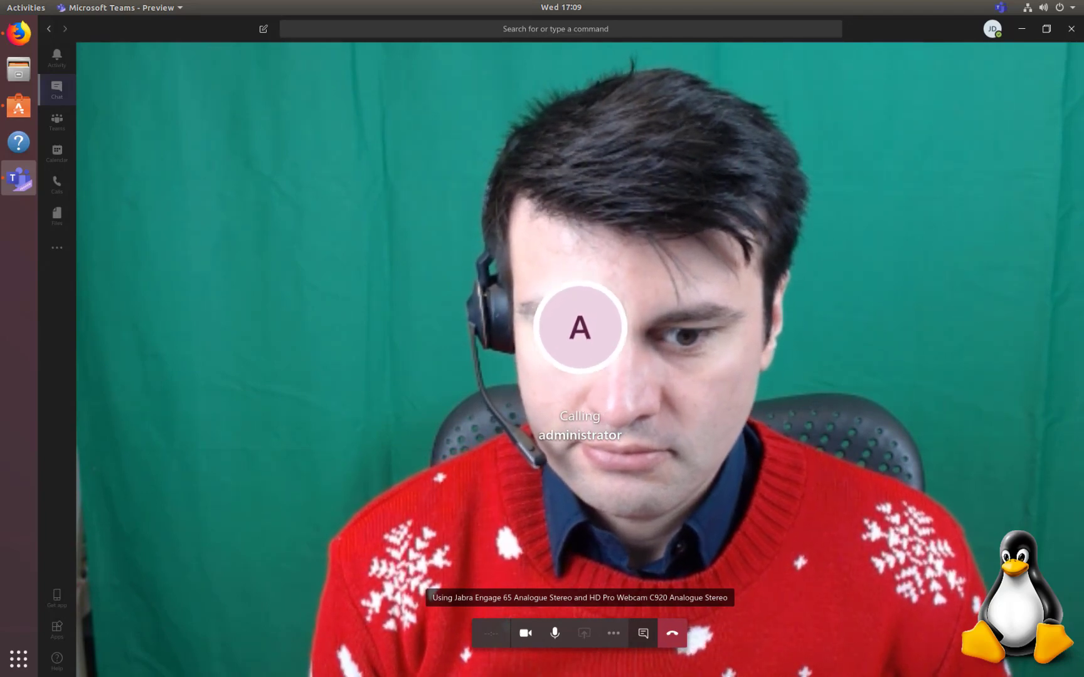
left_click(670, 633)
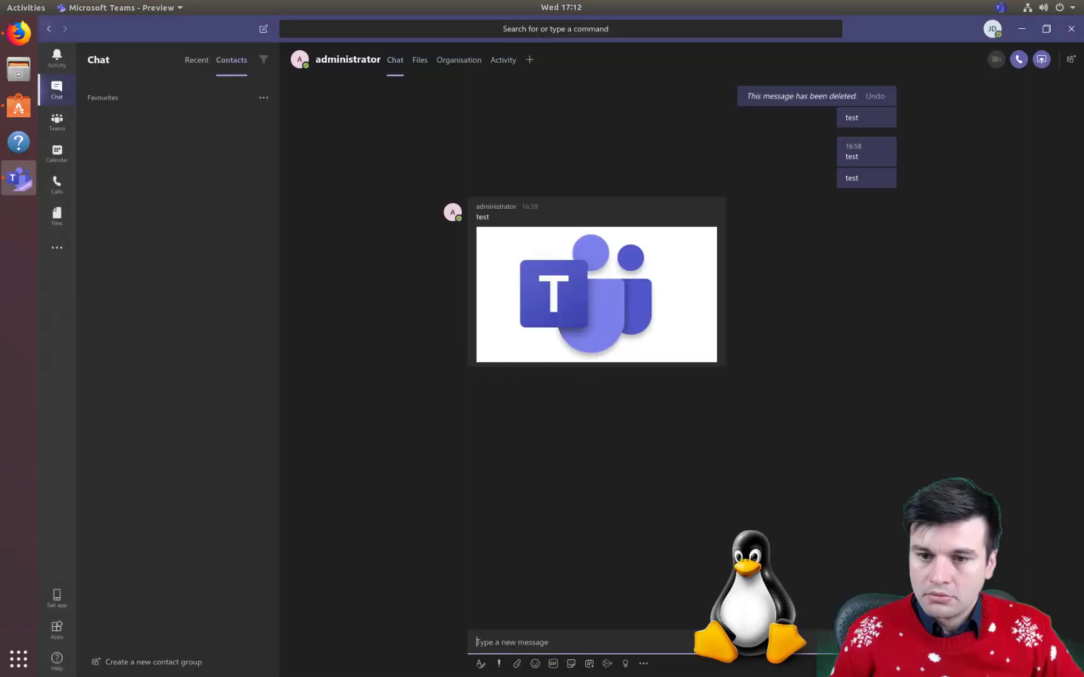
mouse_move(143, 310)
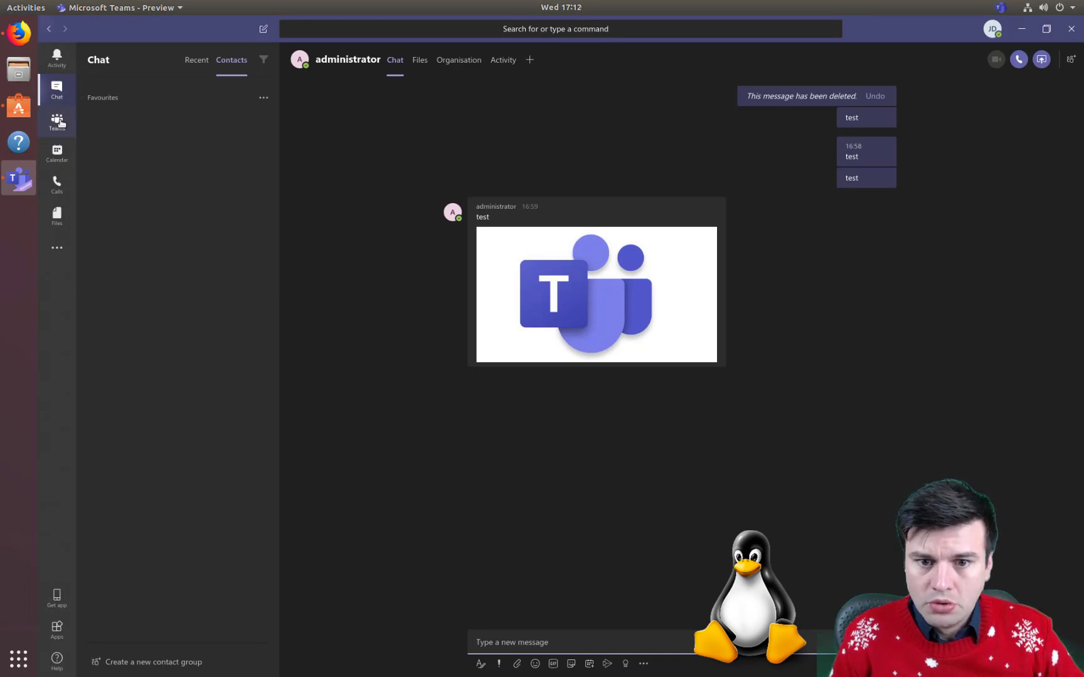
mouse_move(57, 248)
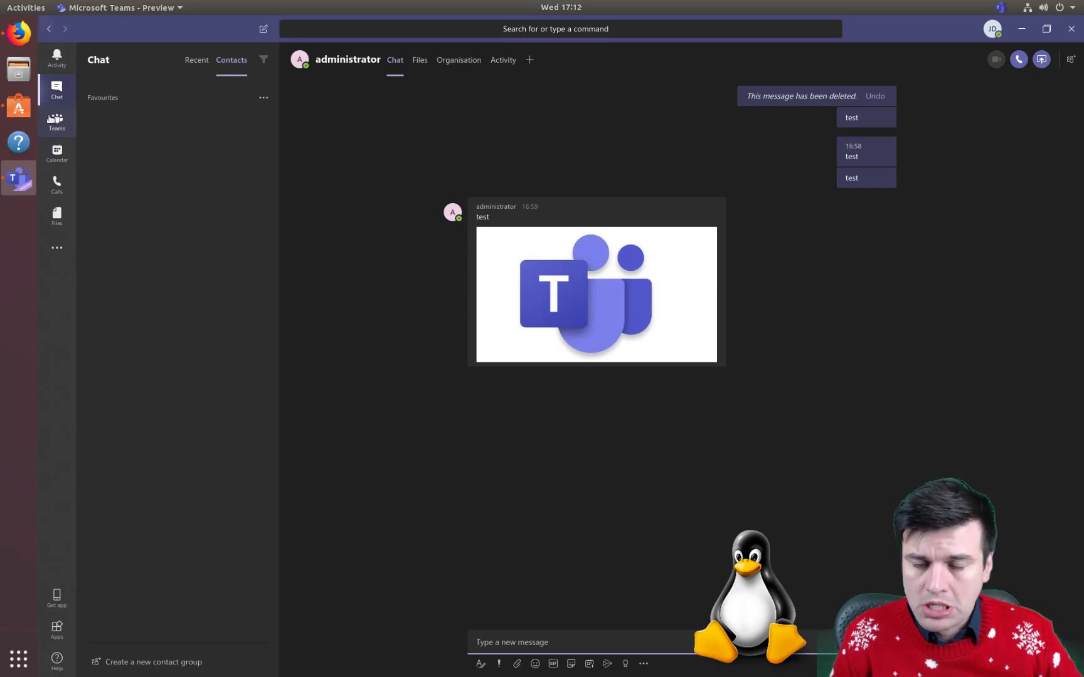
Switch to Teams to view the Company General team's General channel posts.
left_click(57, 122)
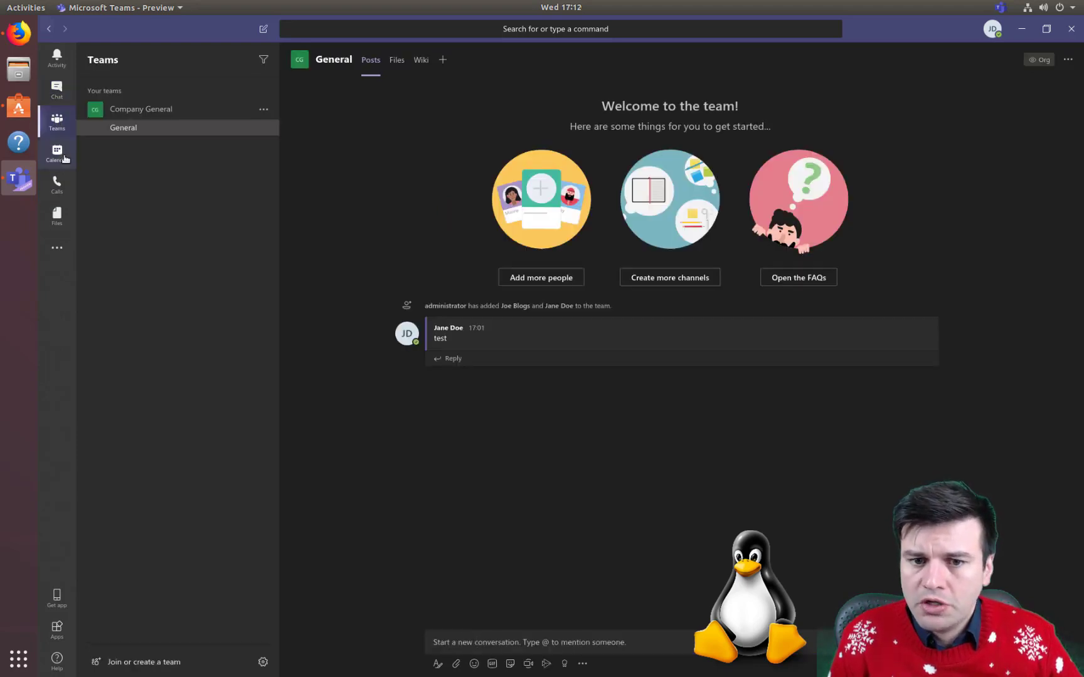
mouse_move(148, 165)
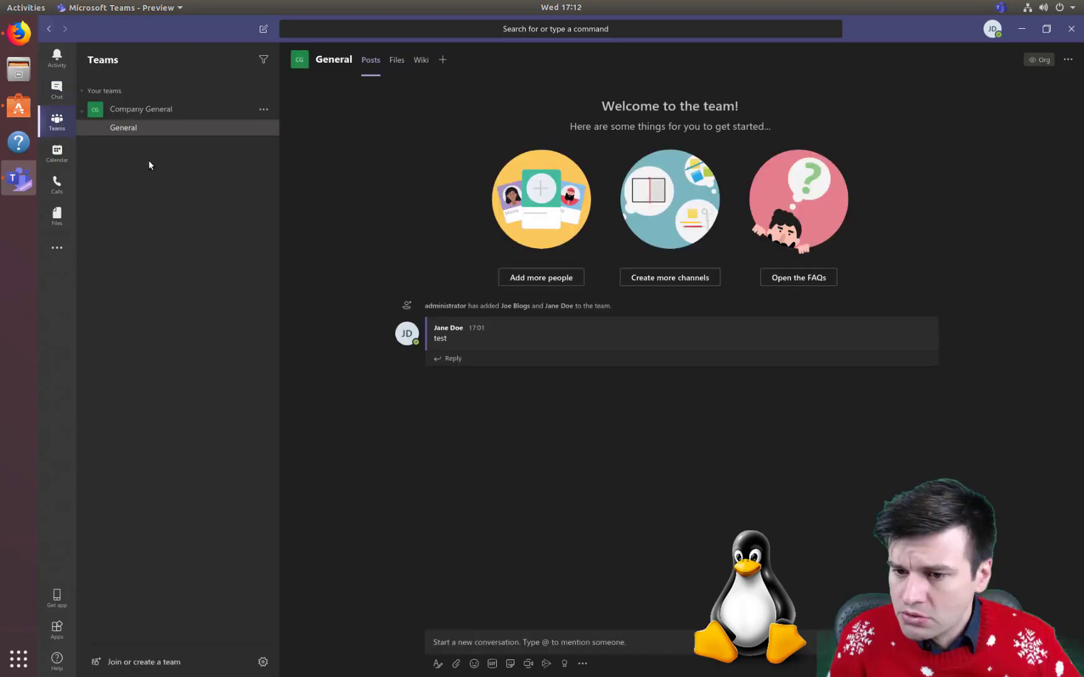
mouse_move(82, 155)
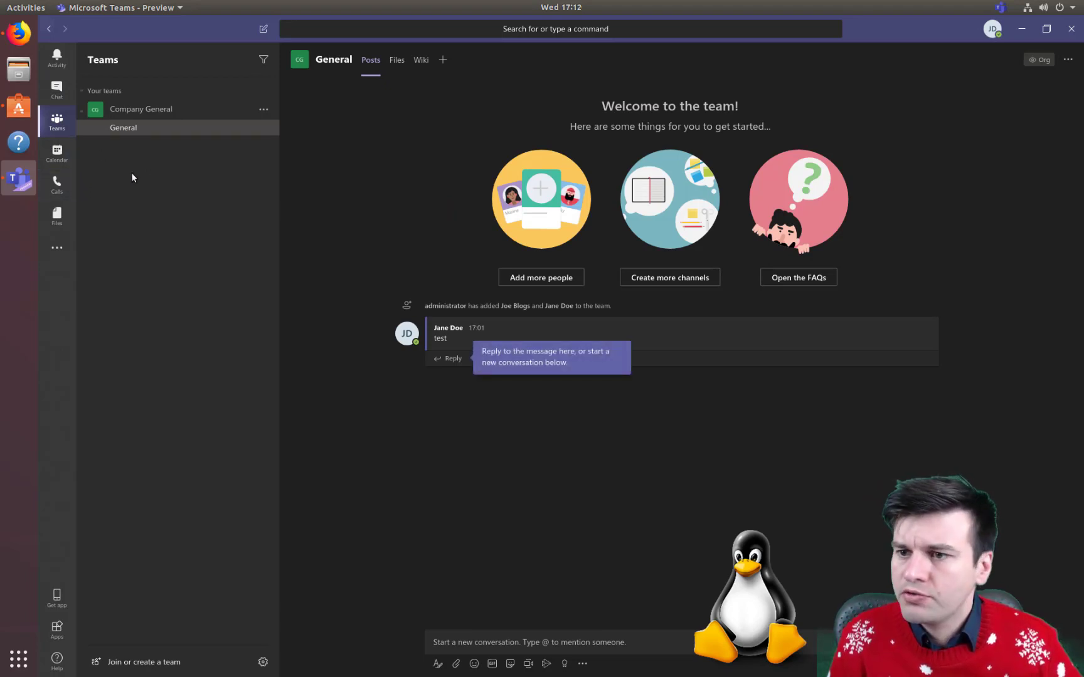
mouse_move(72, 219)
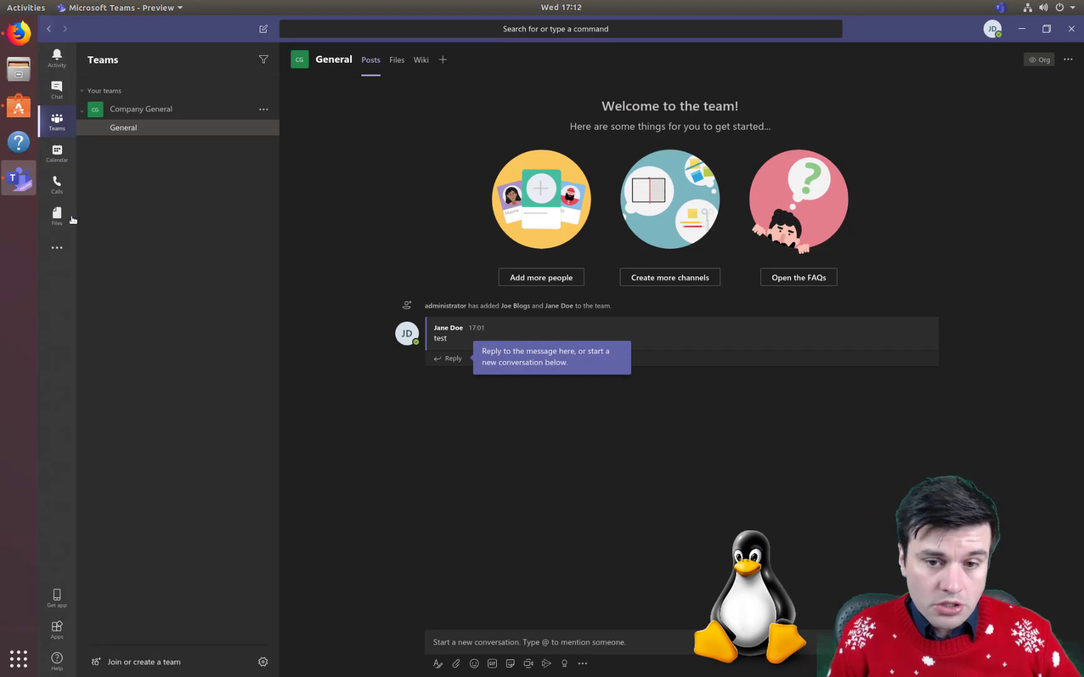
mouse_move(56, 248)
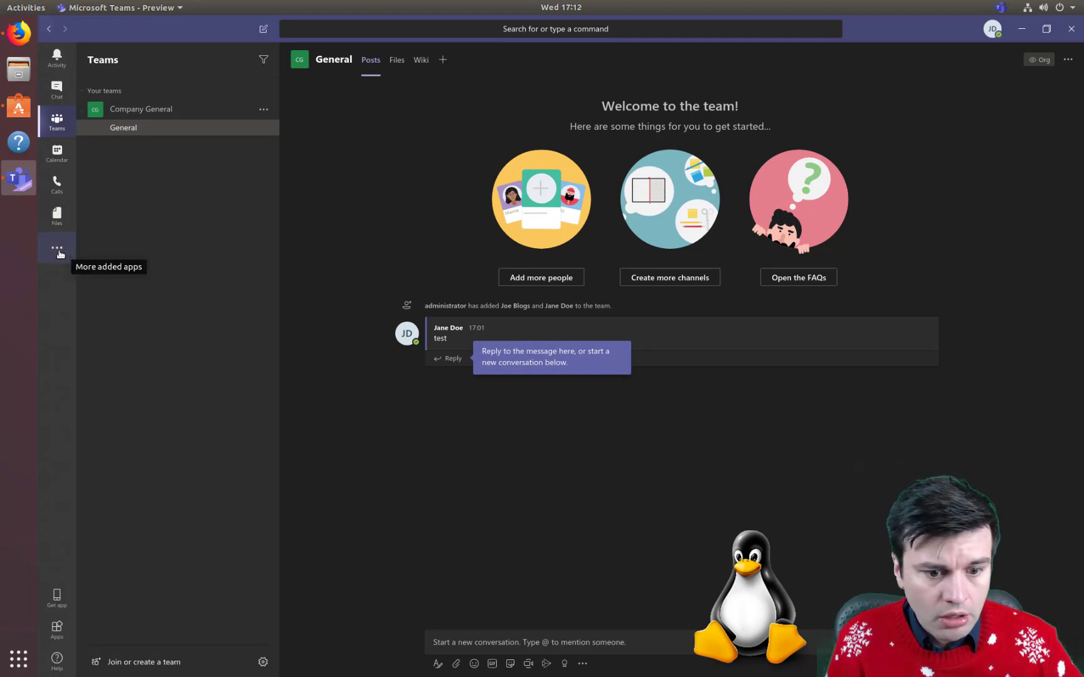
mouse_move(151, 251)
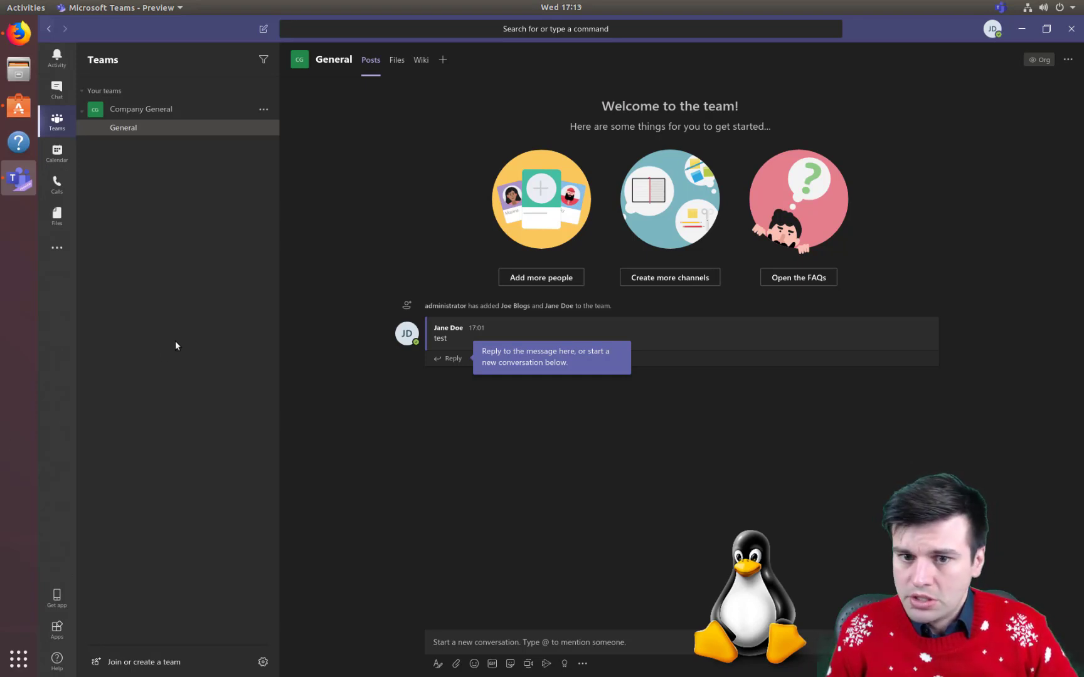
mouse_move(172, 347)
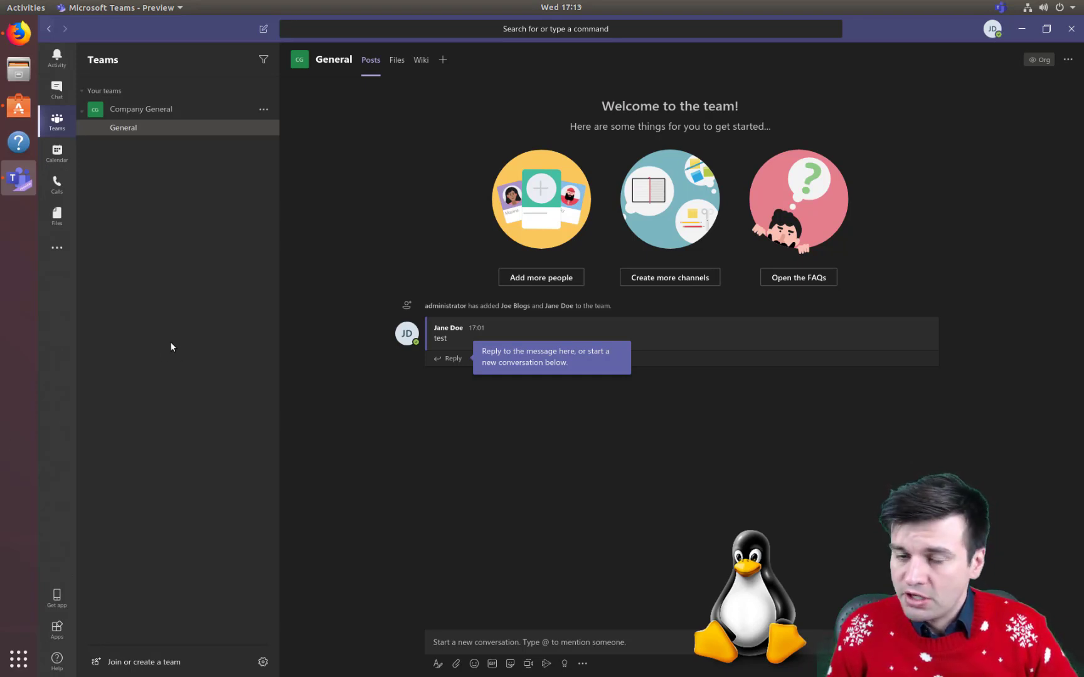
mouse_move(141, 353)
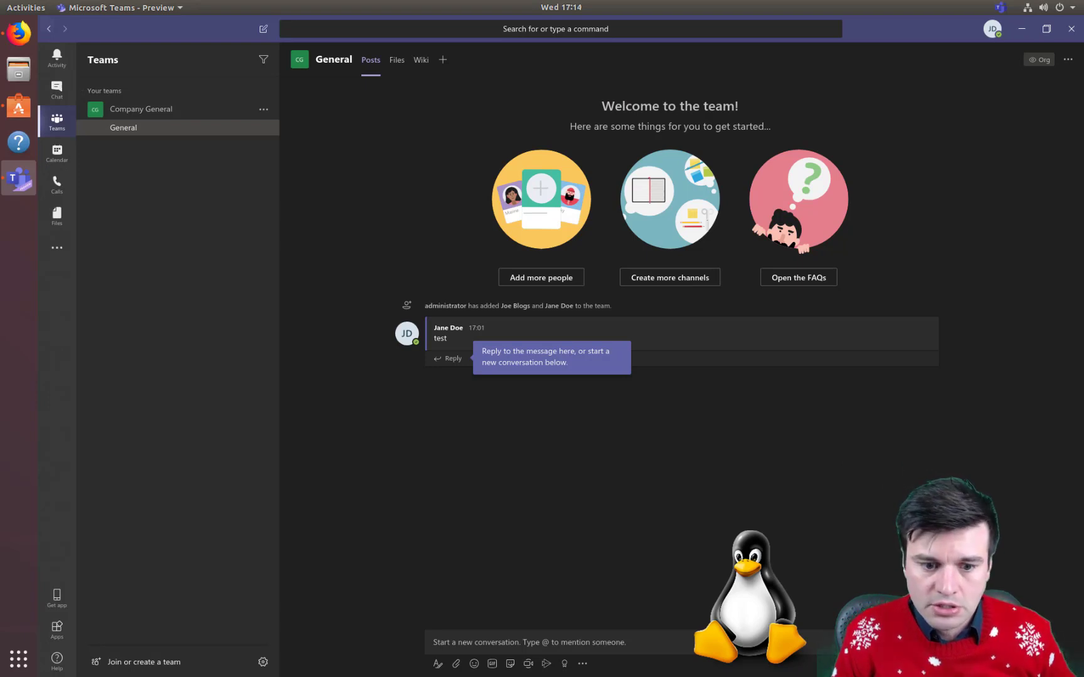
mouse_move(151, 372)
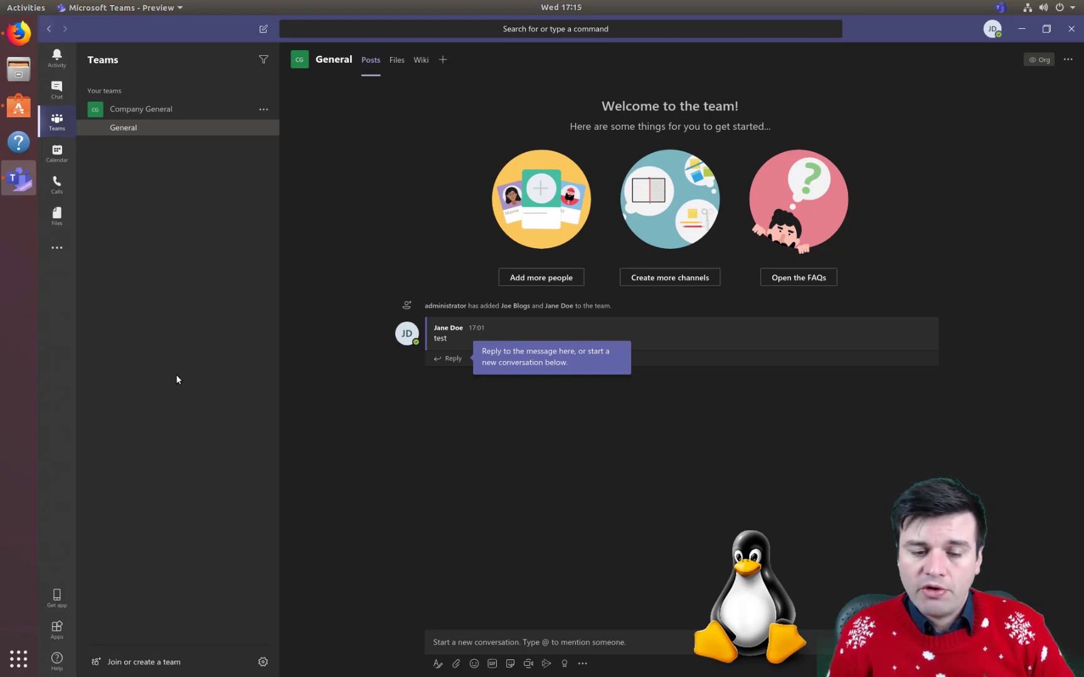
mouse_move(170, 381)
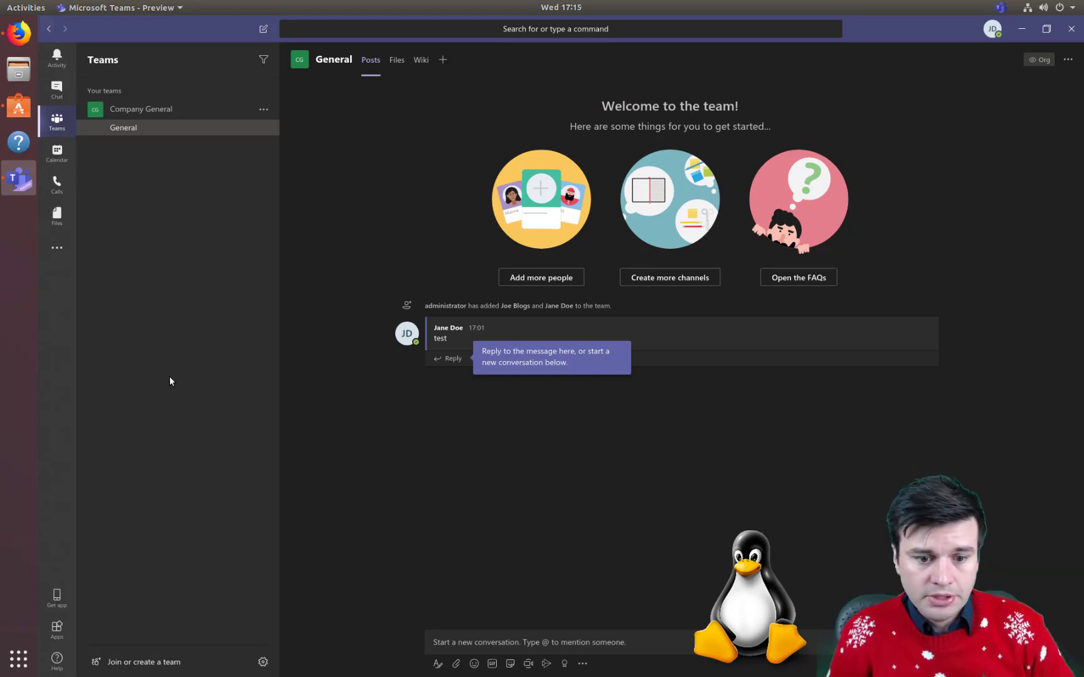
mouse_move(155, 382)
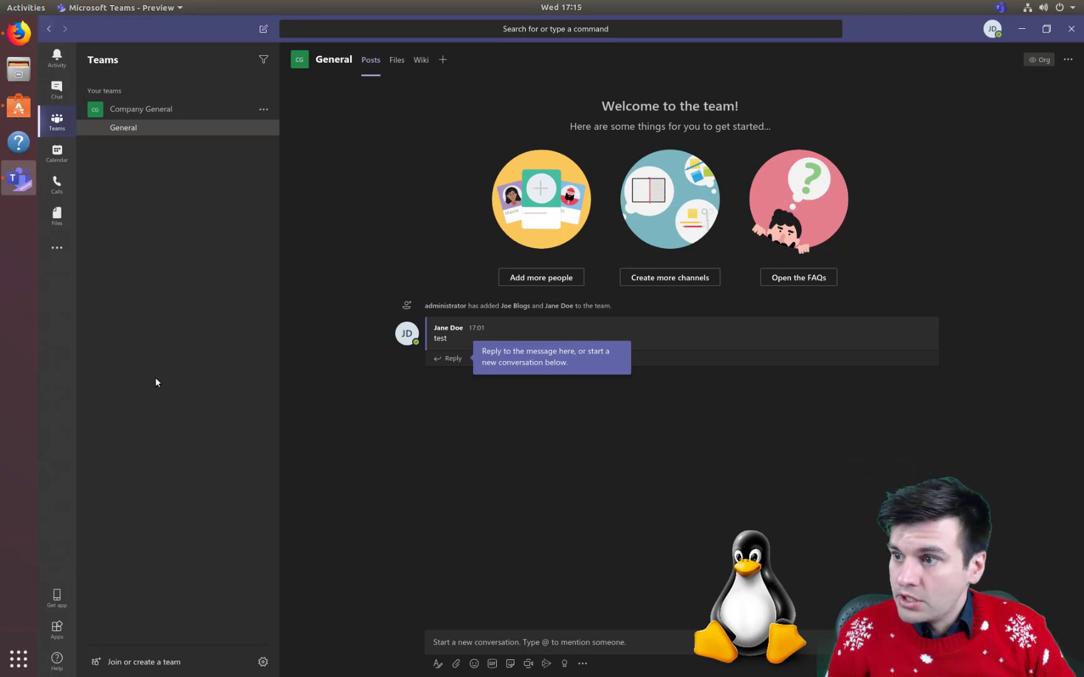